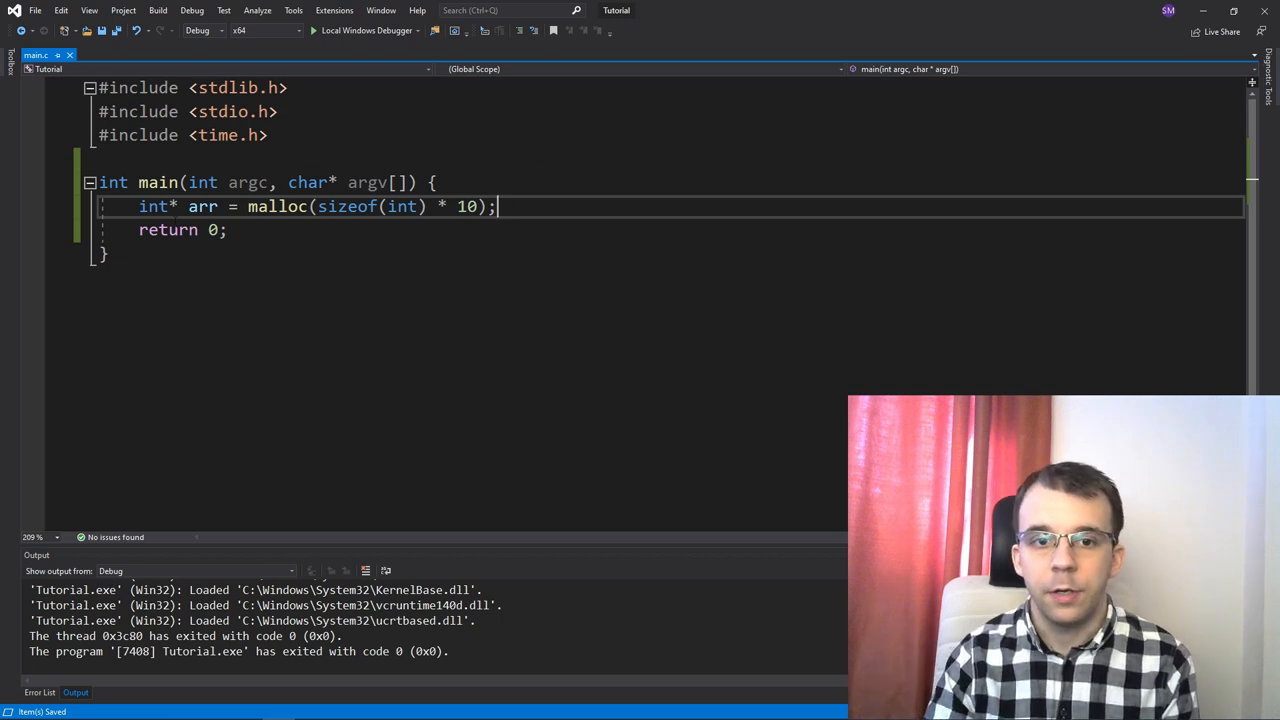
- Add free(arr); directly below the malloc line in main
double_click(277, 206)
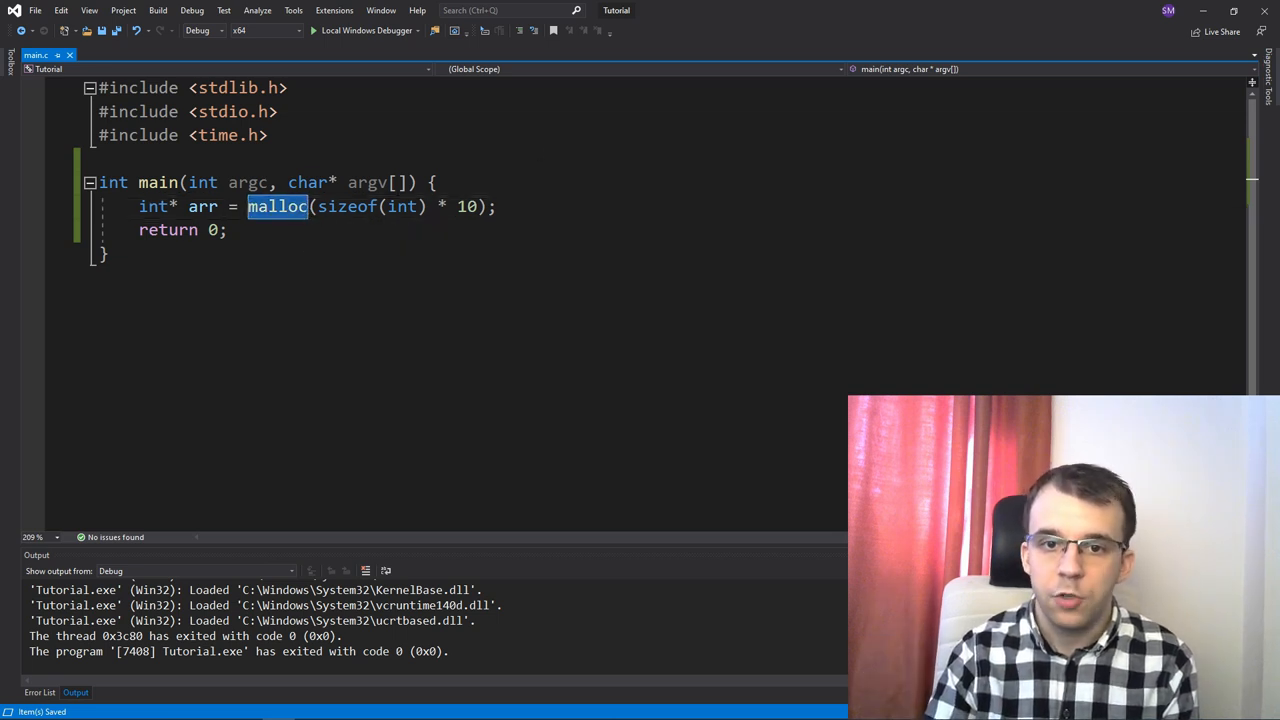
double_click(350, 206)
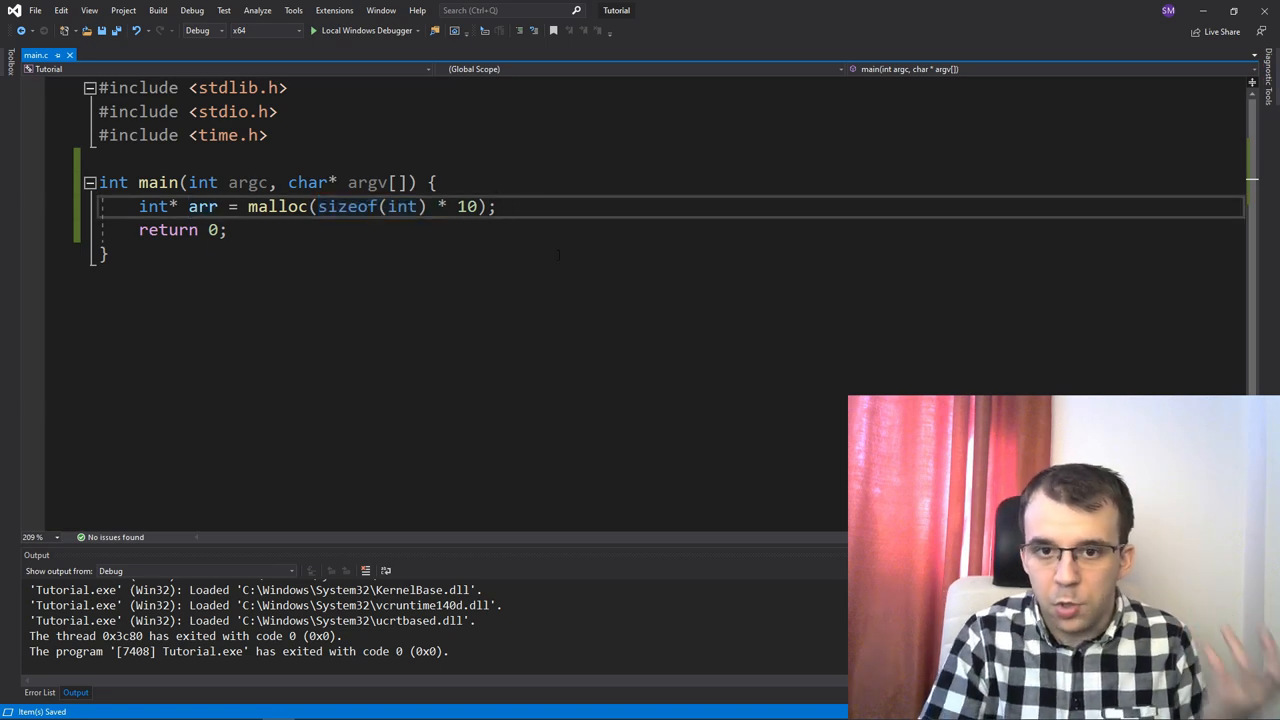
type("free(arr);")
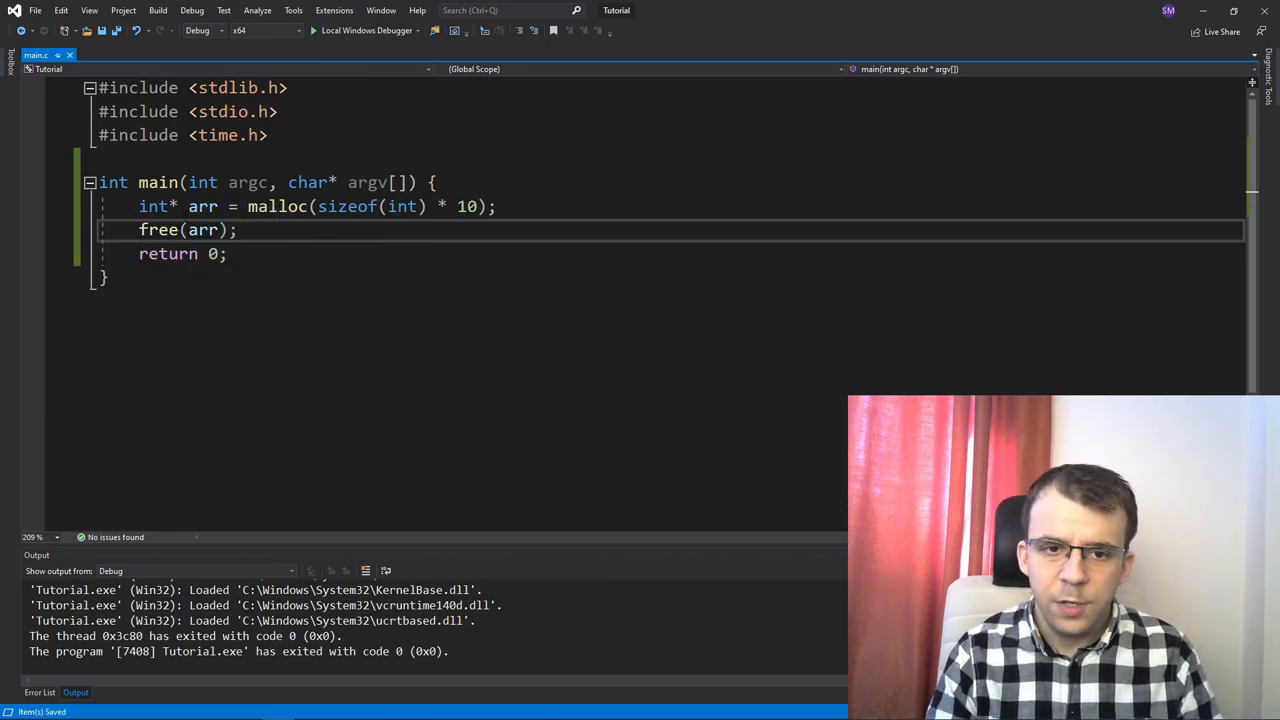
double_click(202, 206)
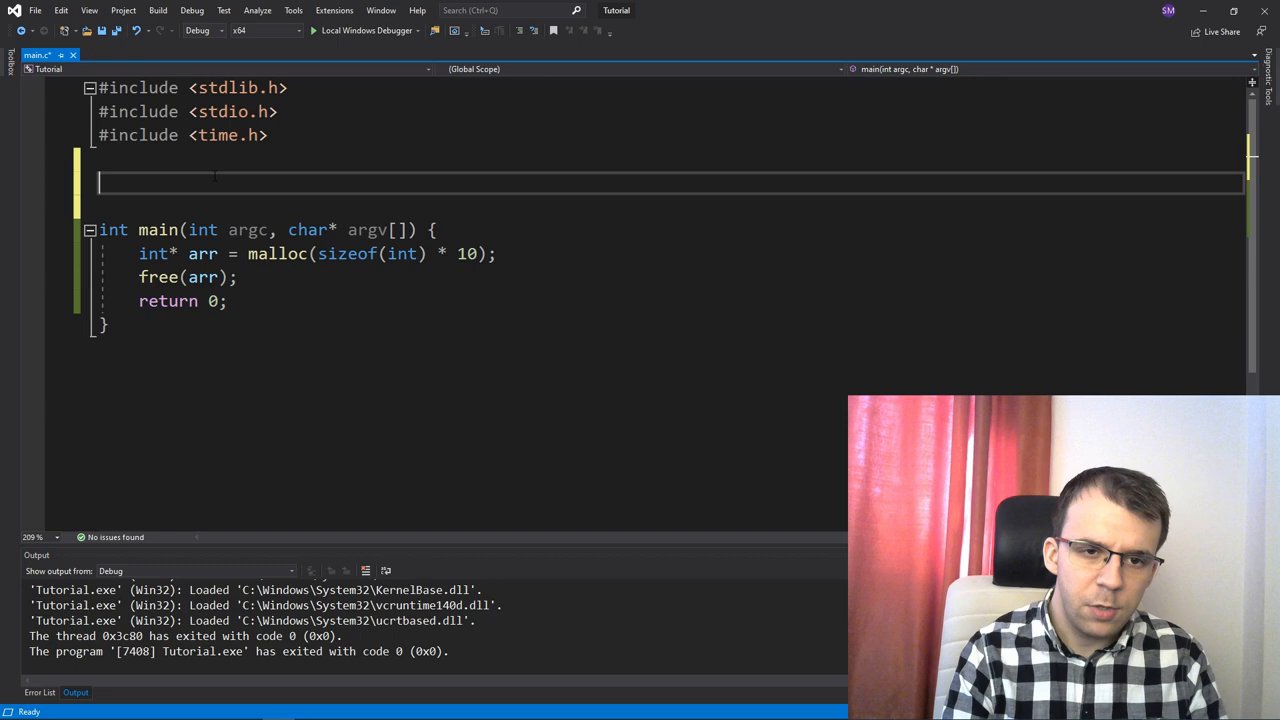
- Write void process_arr(int** arr, int n) containing a '// ... some processing' comment above main
type("void")
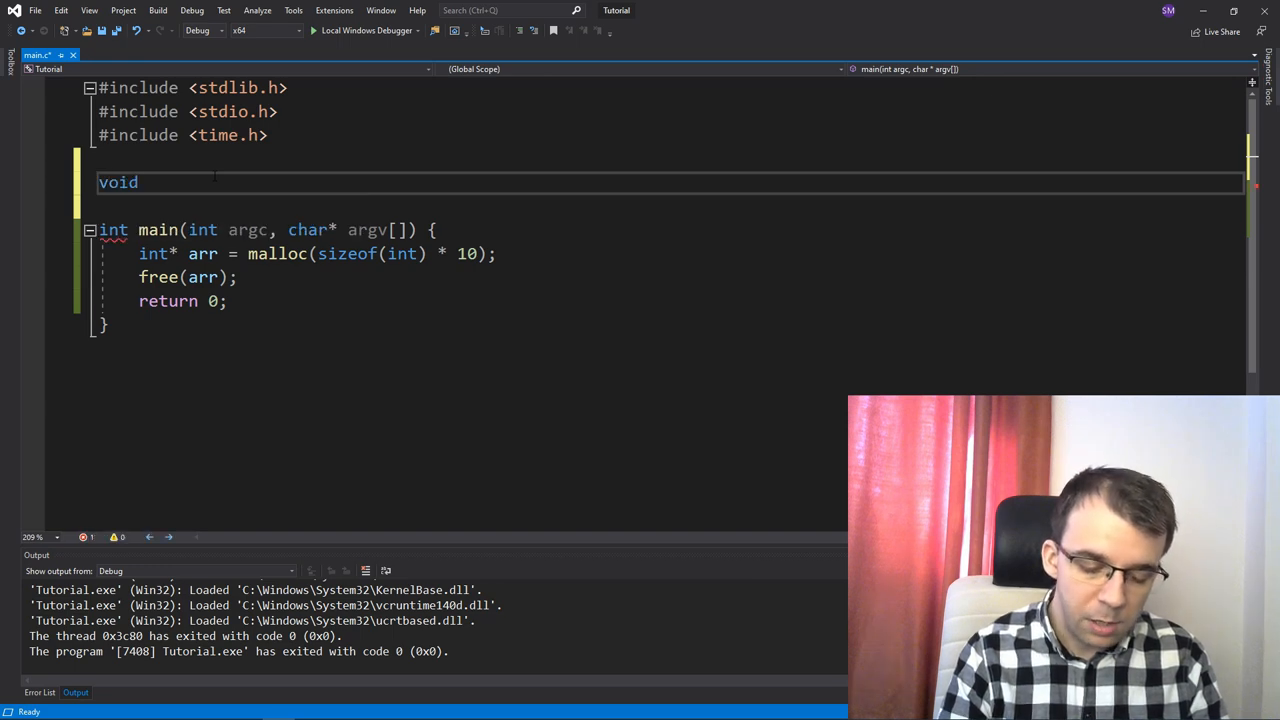
type("process_arr")
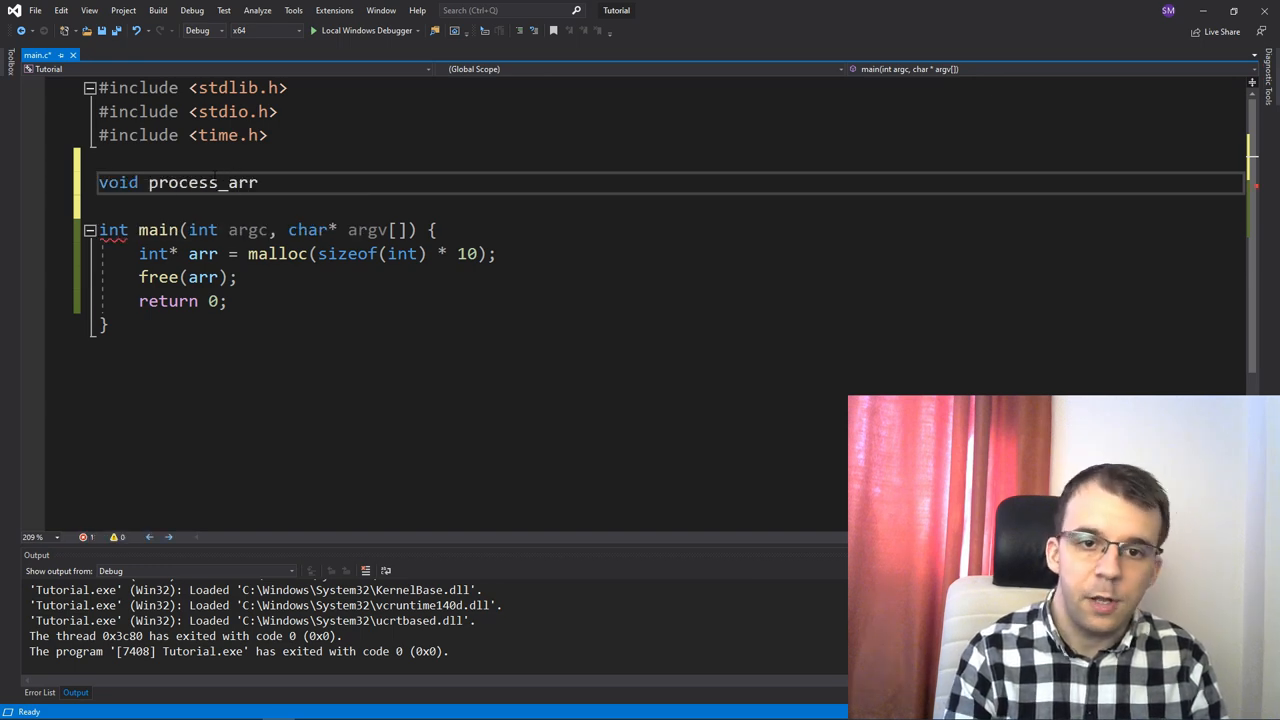
type("(")
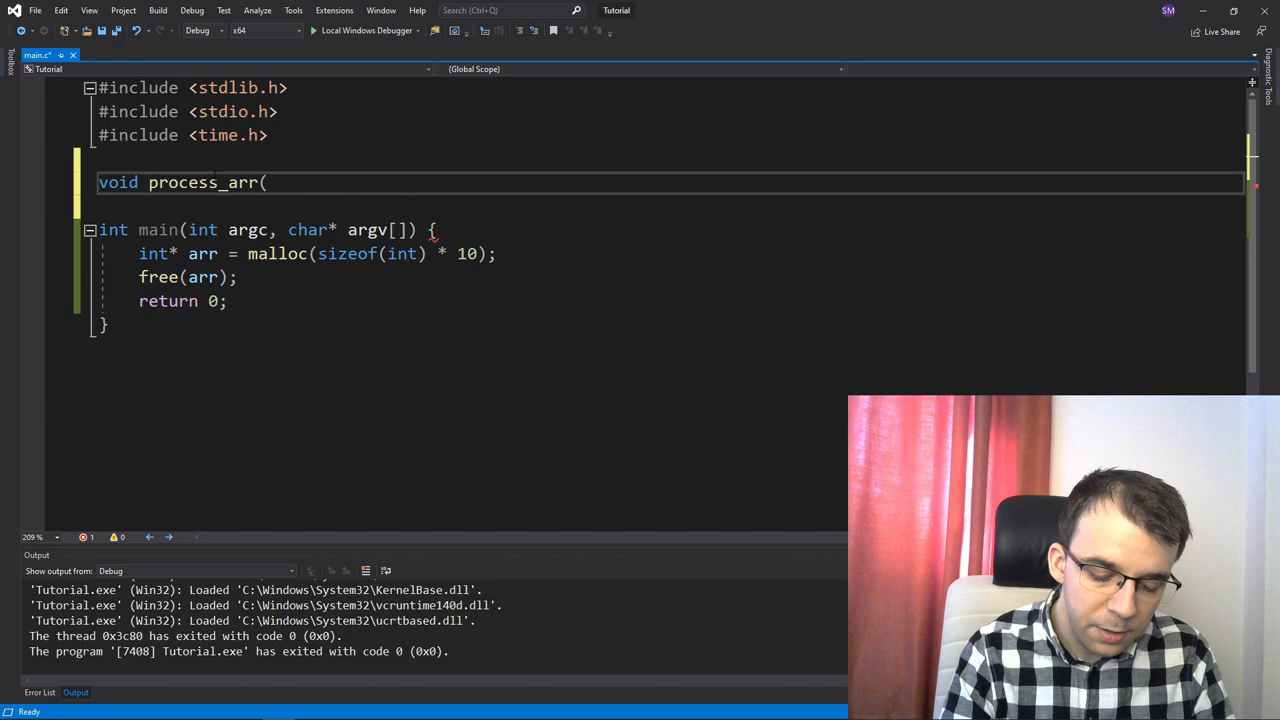
type("int** arr")
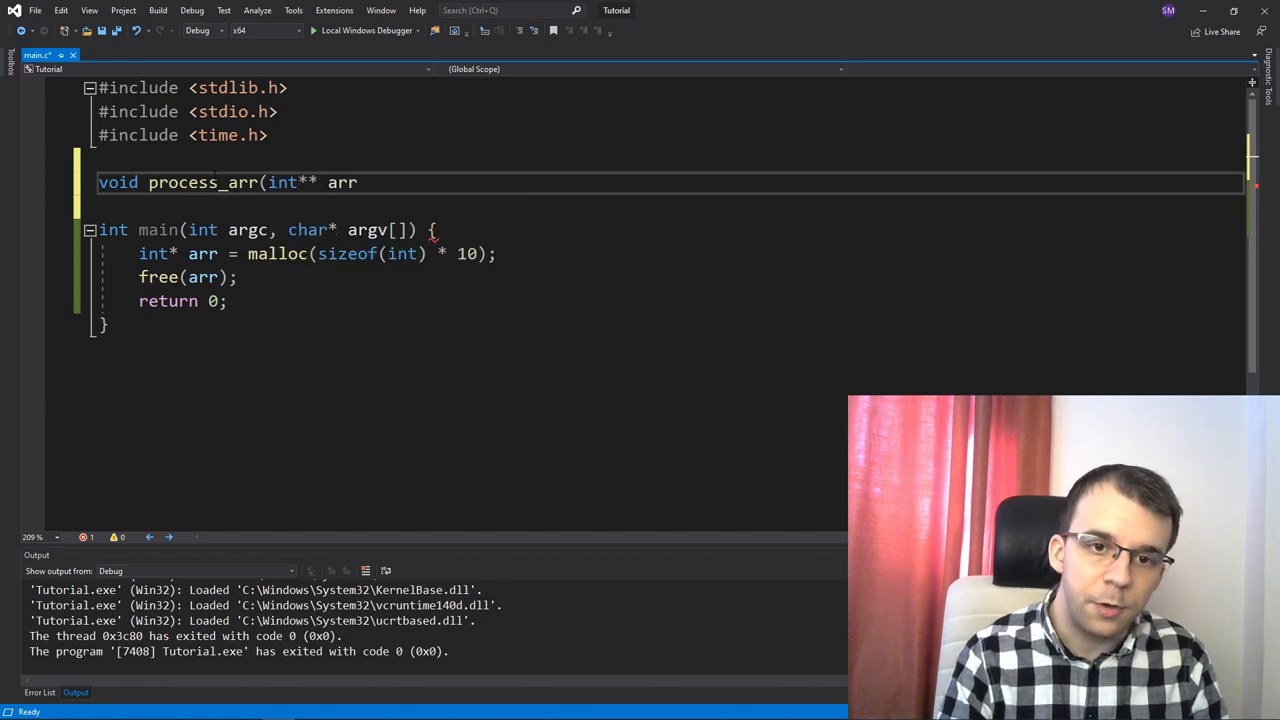
type(")")
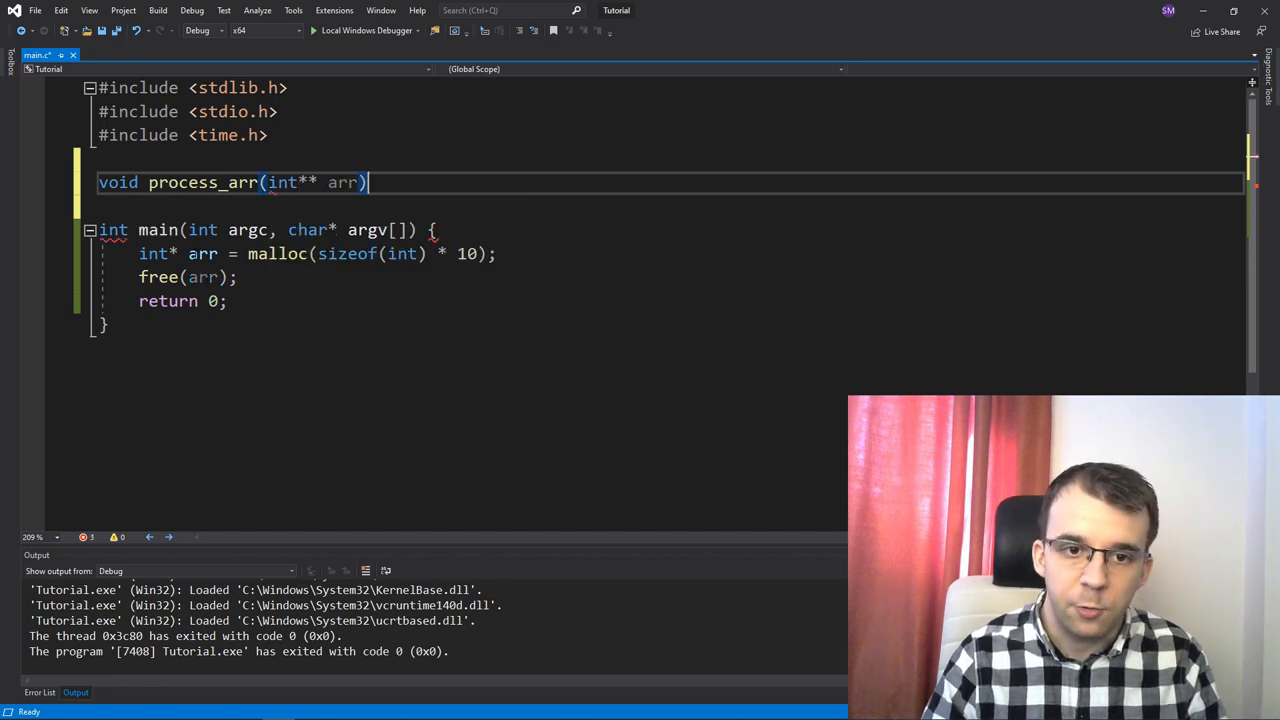
double_click(343, 182)
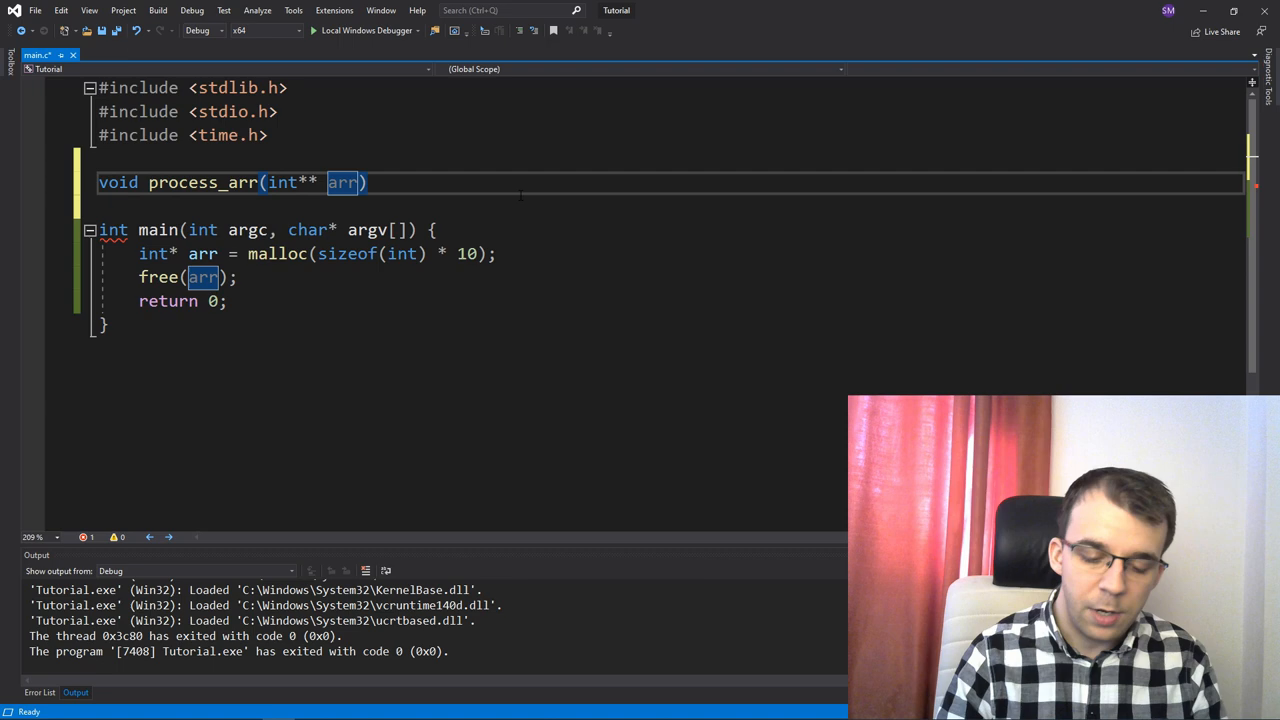
type(", int n) {")
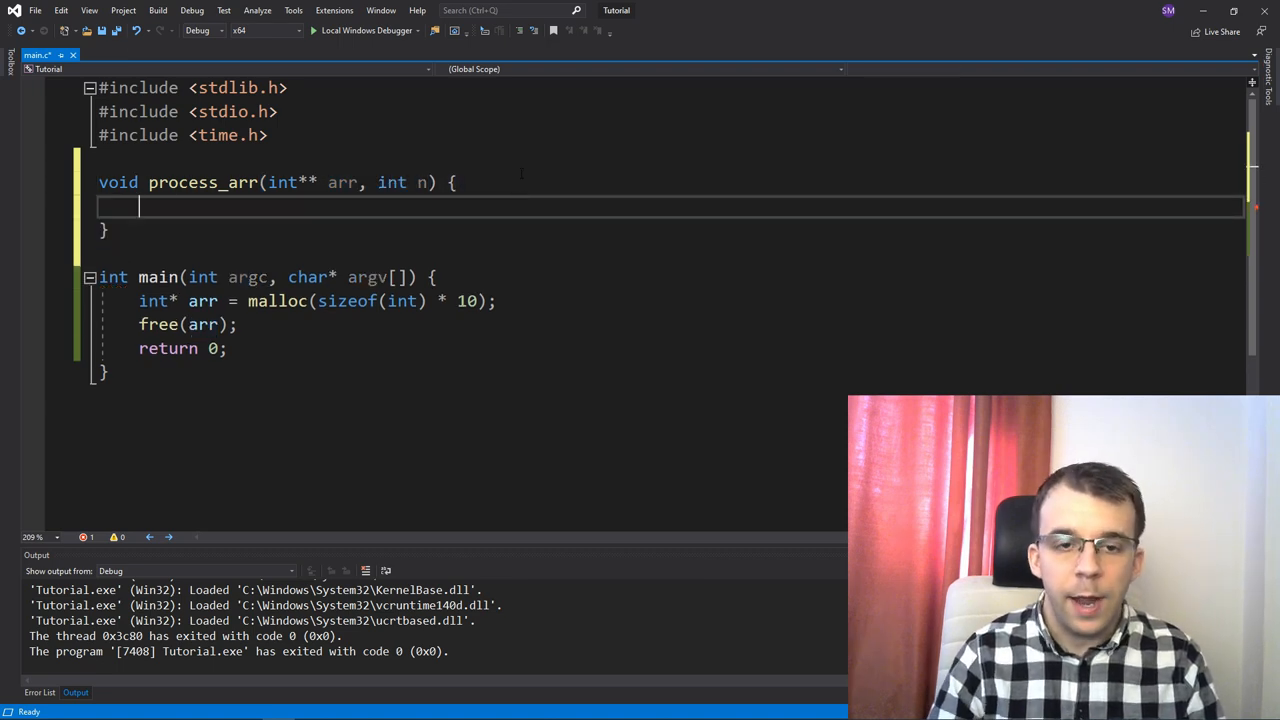
type("// ... some processi")
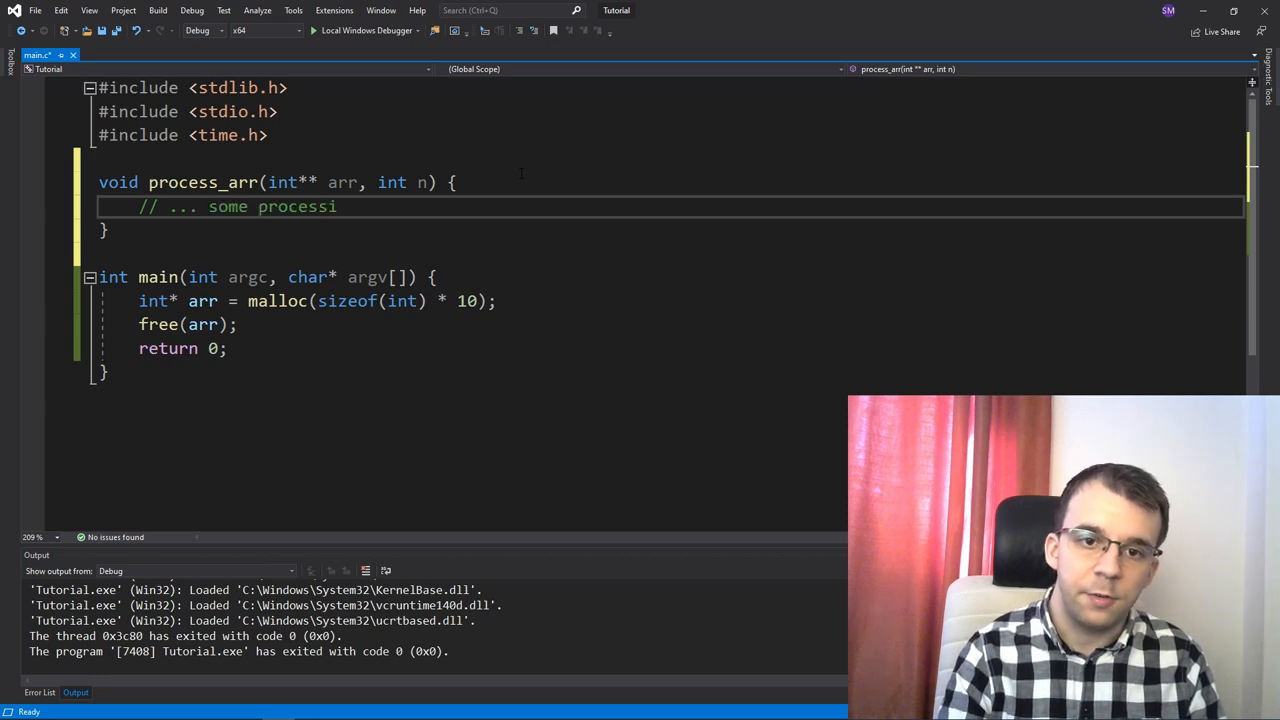
type("ng")
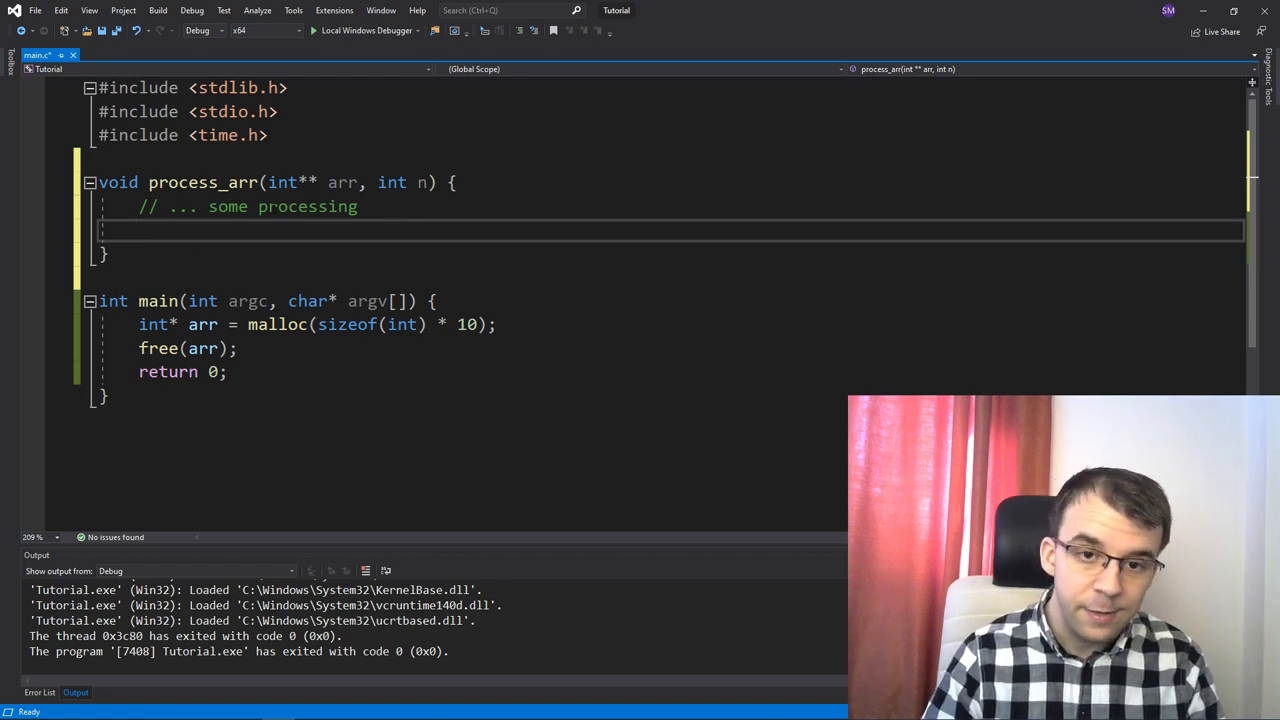
- Add free(*arr); after the processing comment inside process_arr
type("free(")
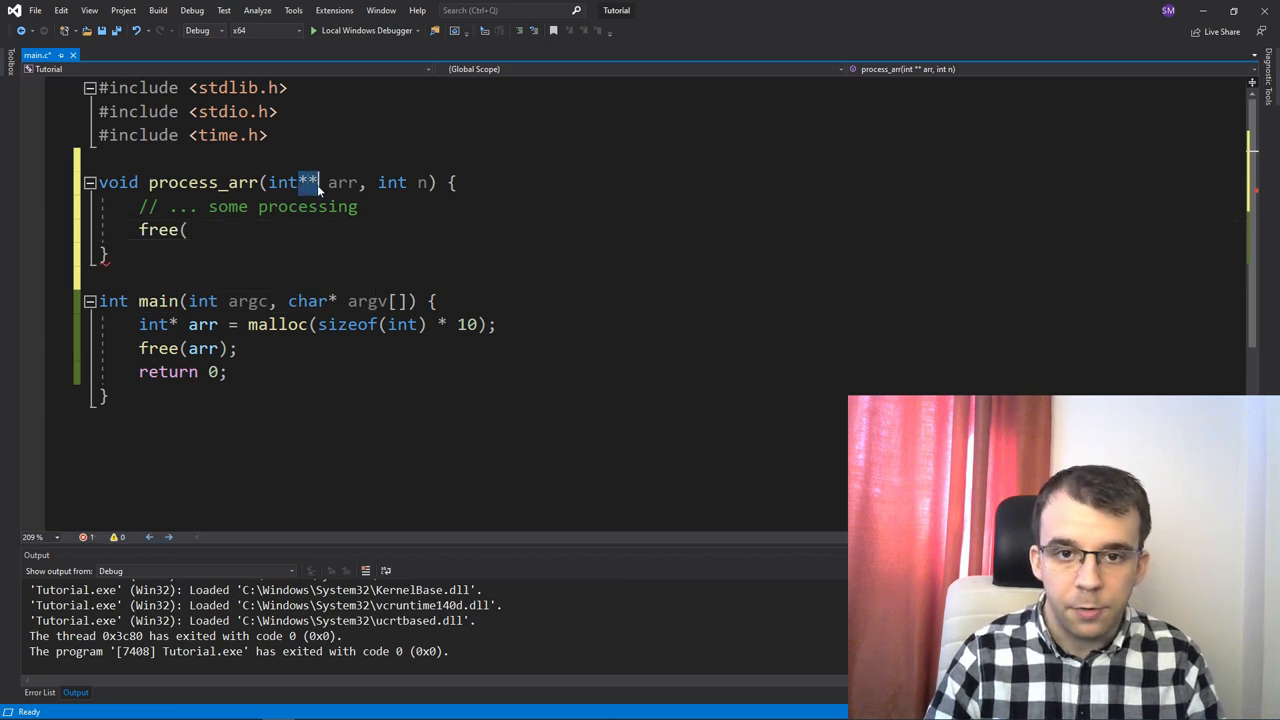
left_click(180, 324)
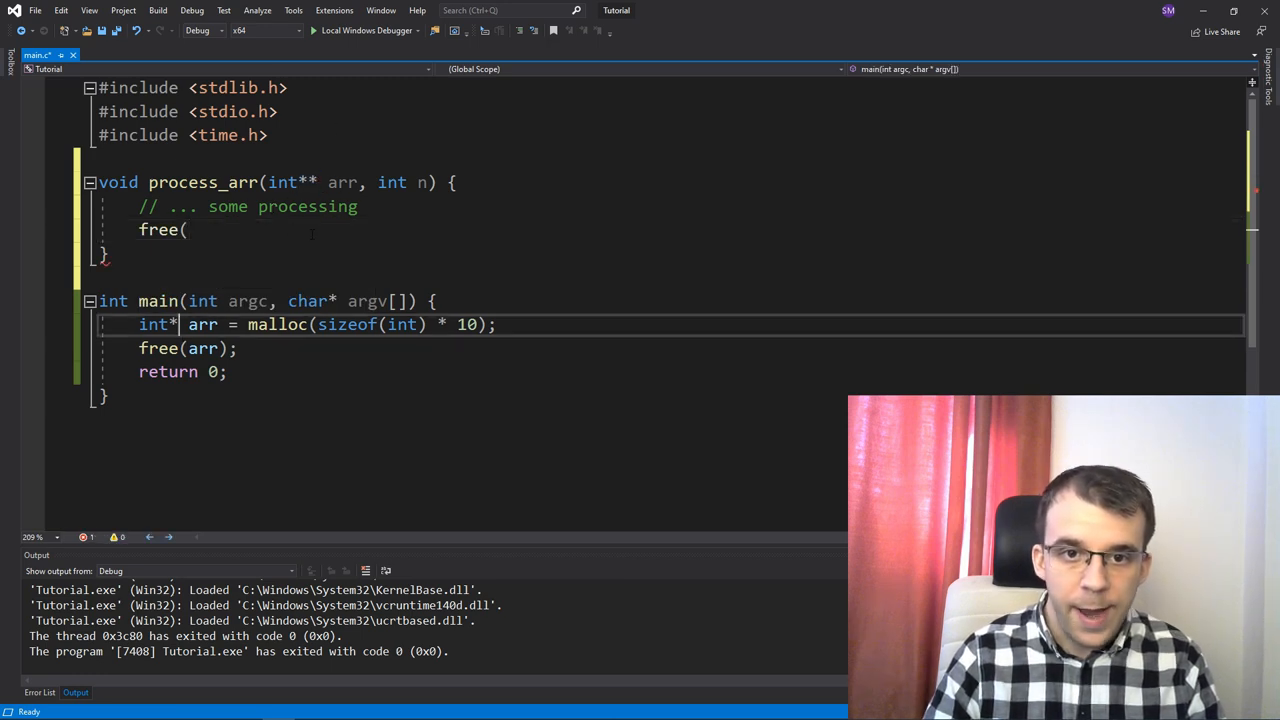
double_click(203, 324)
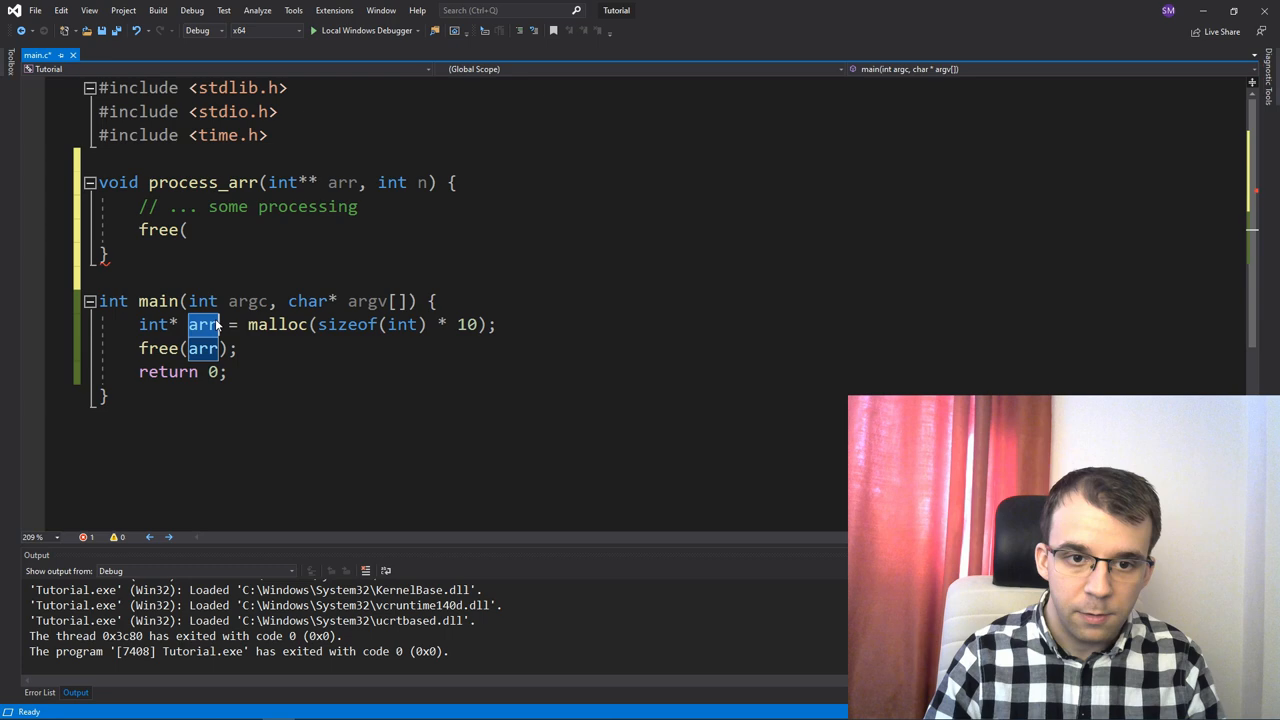
type("*")
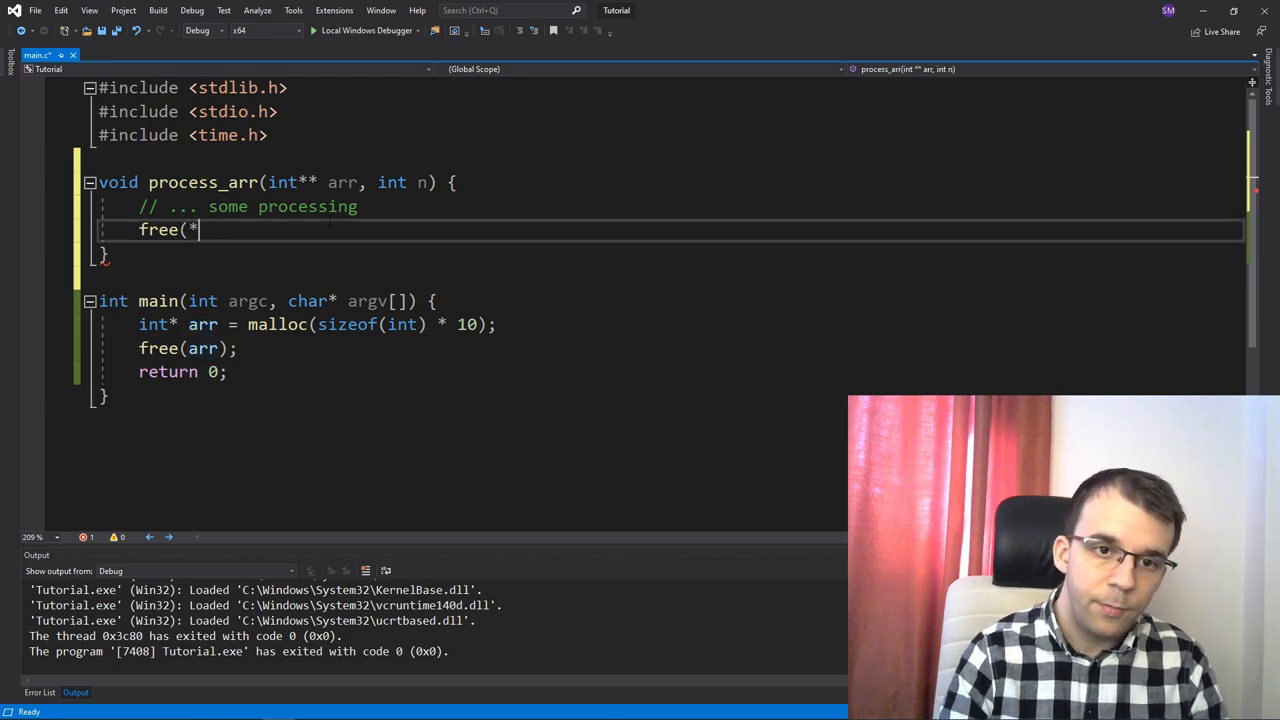
type("arr);")
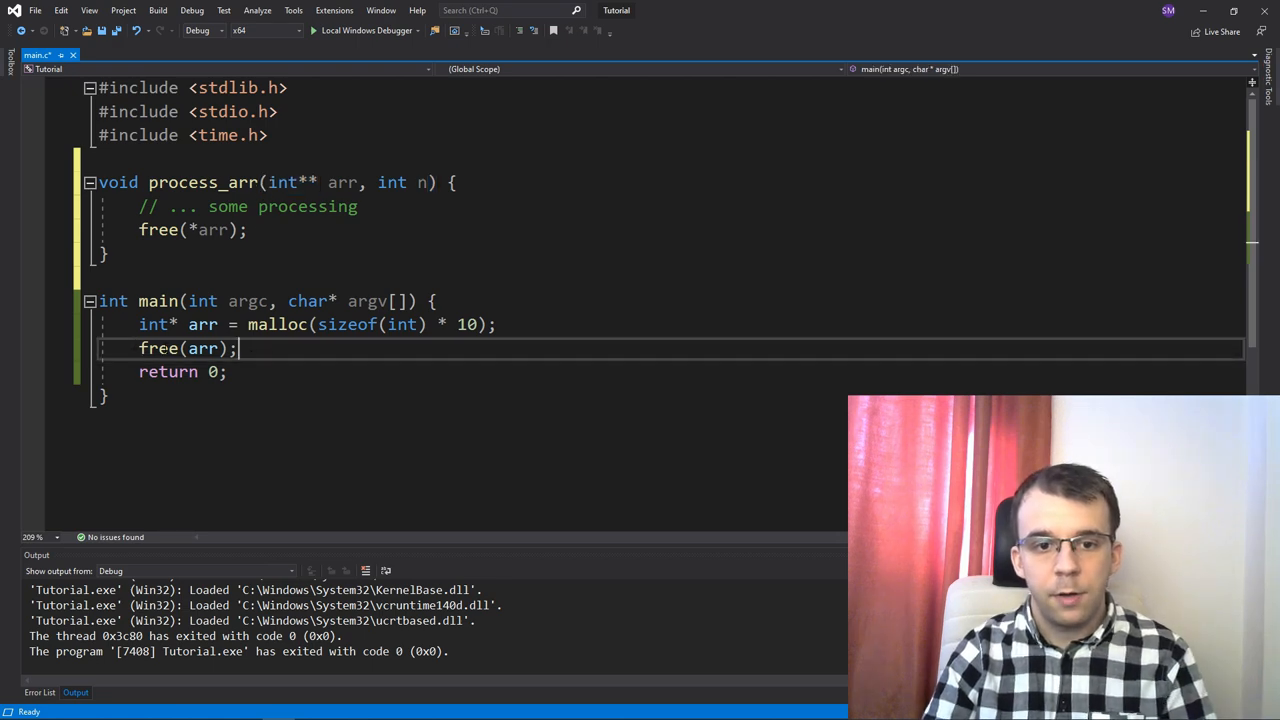
double_click(158, 348)
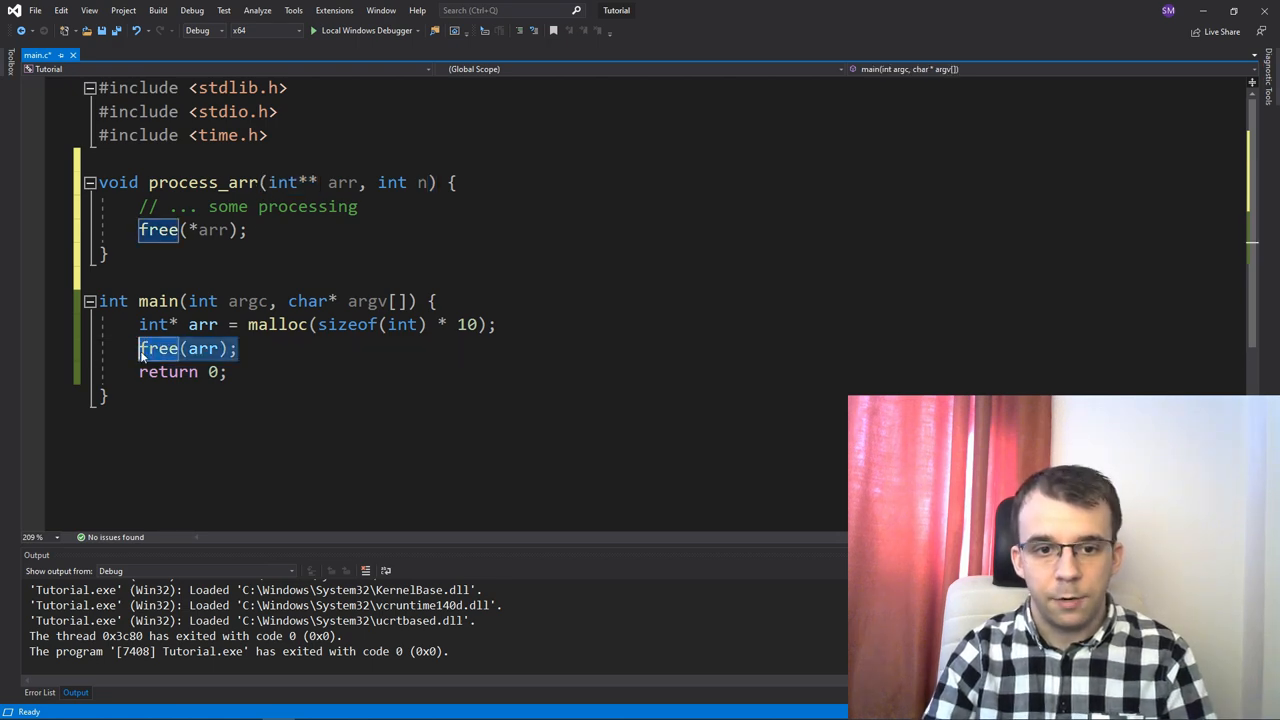
left_click(495, 324)
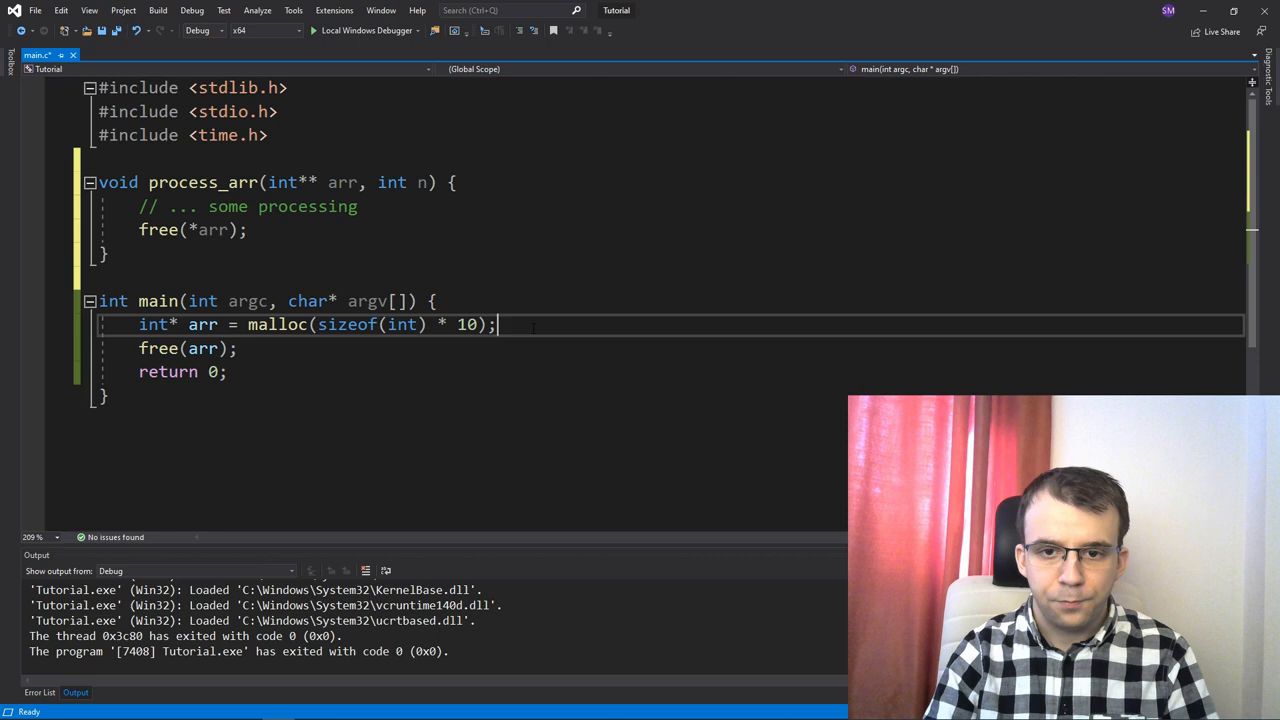
- Call process_arr(&arr, 10) after malloc, comment out main's free(arr), and save
type("process_arr(&arr")
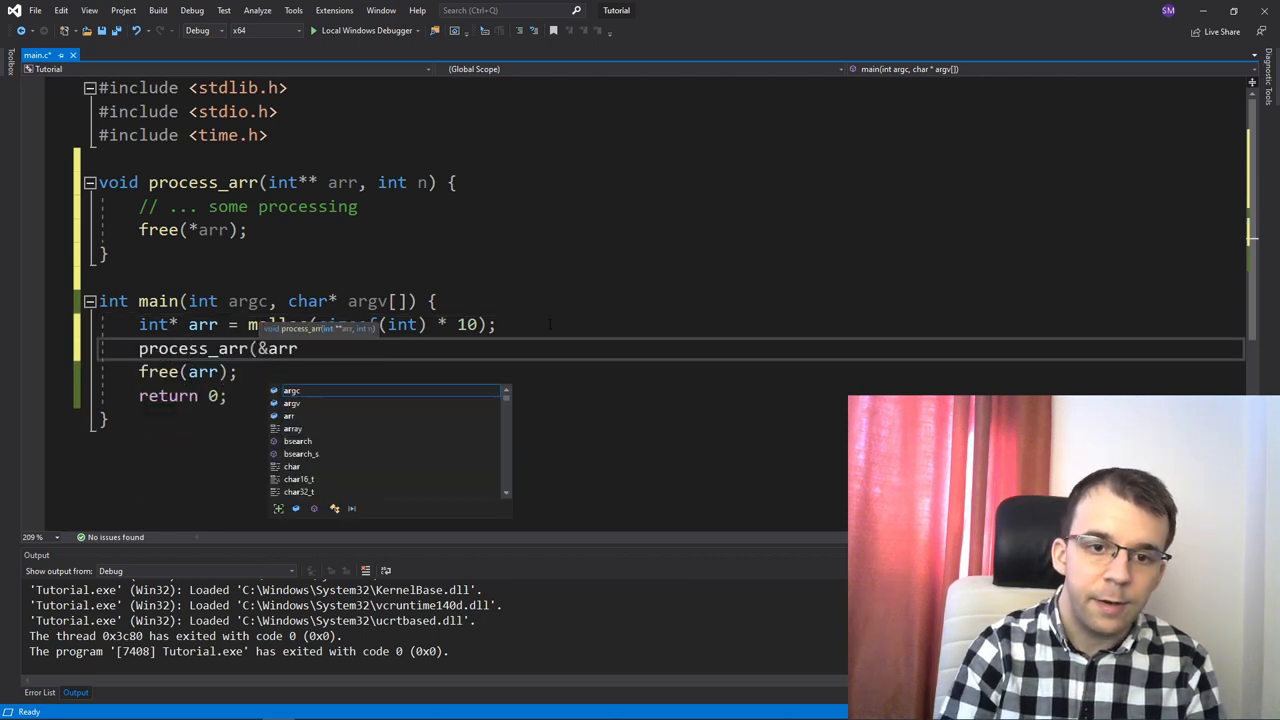
type(",")
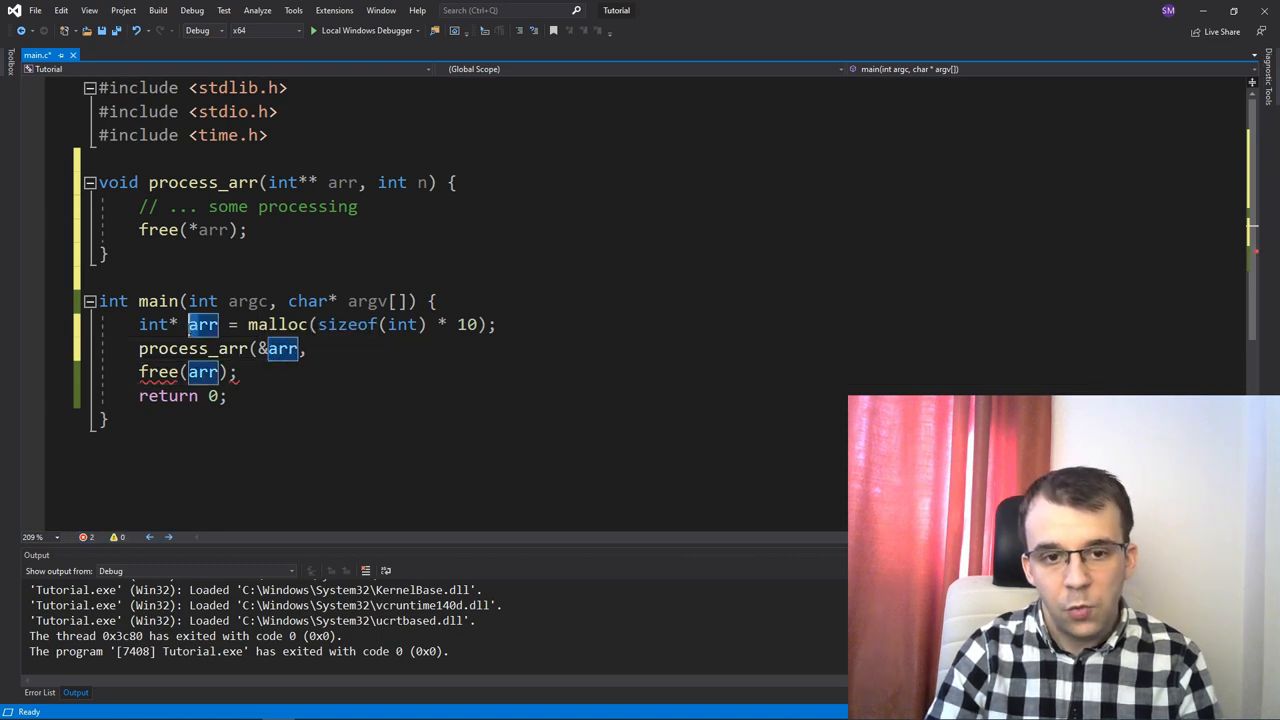
left_click(277, 348)
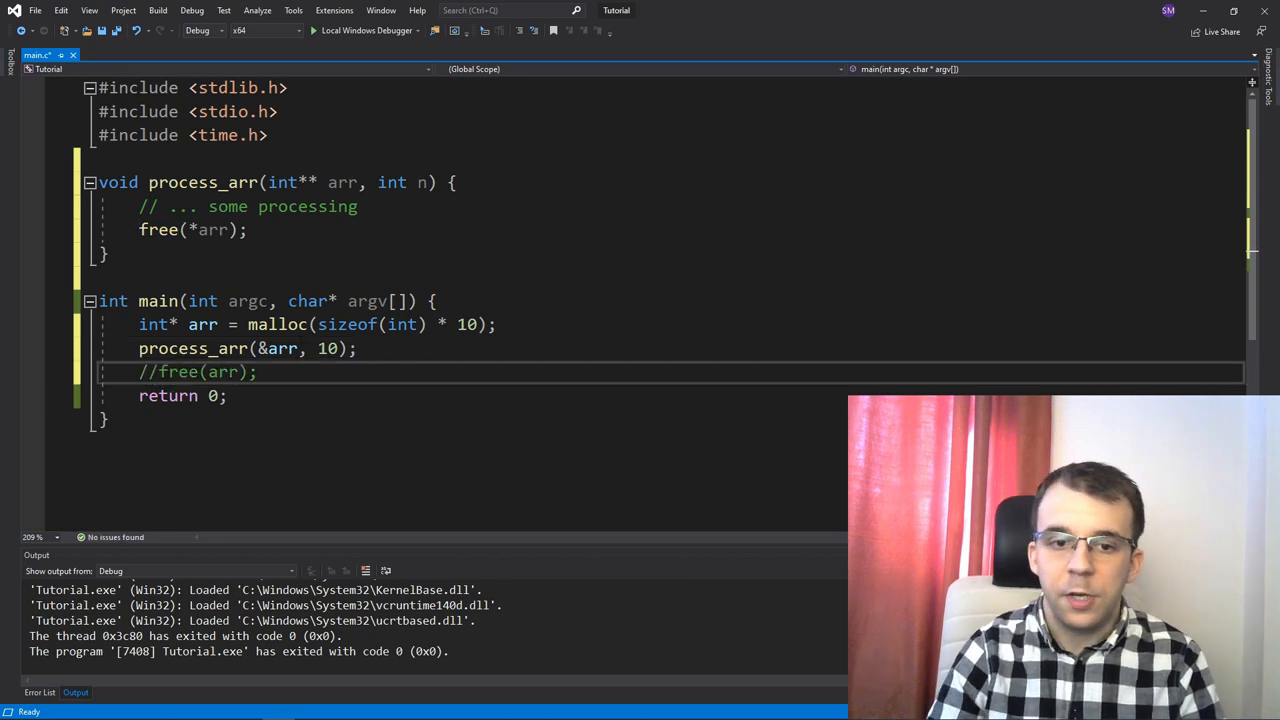
key("ctrl+s")
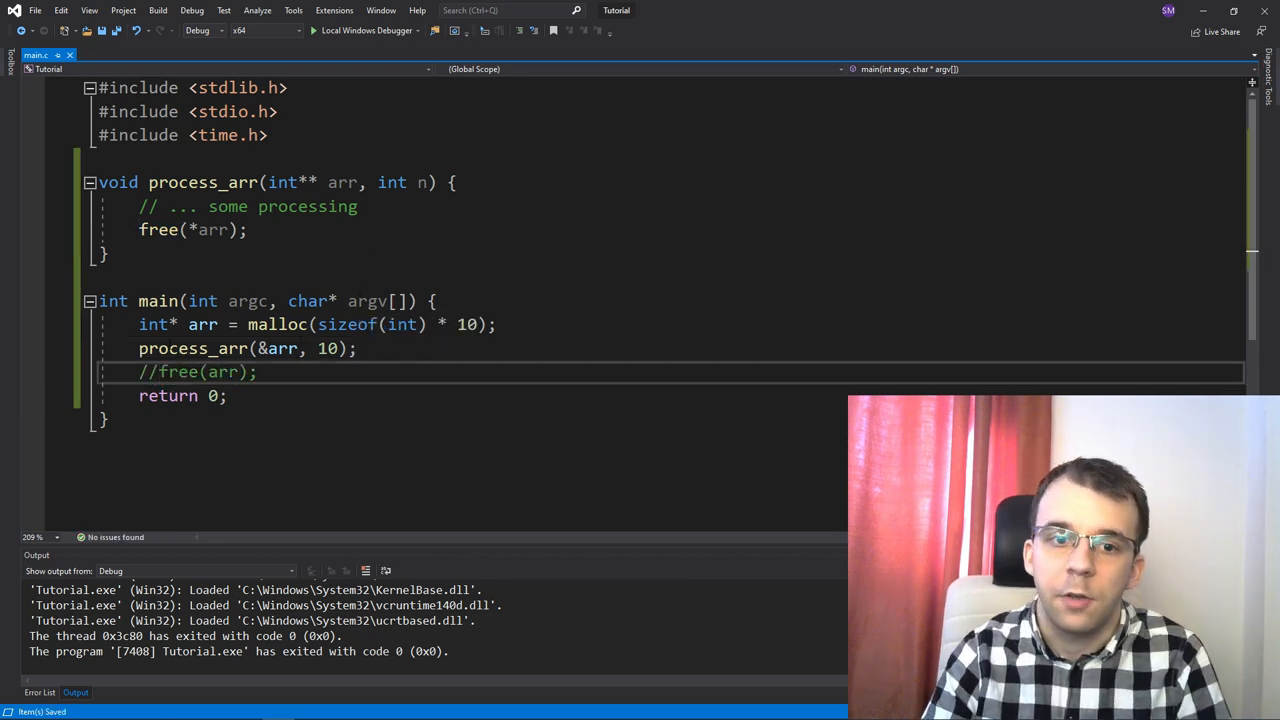
double_click(203, 324)
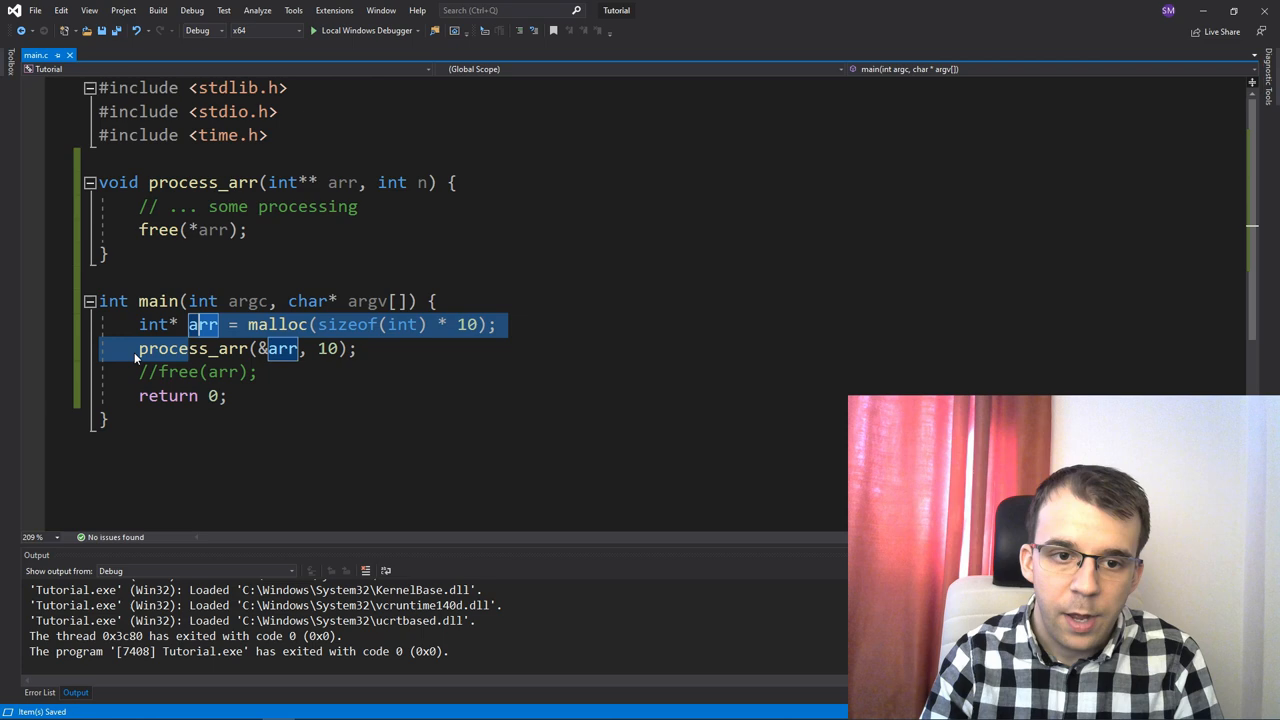
double_click(193, 348)
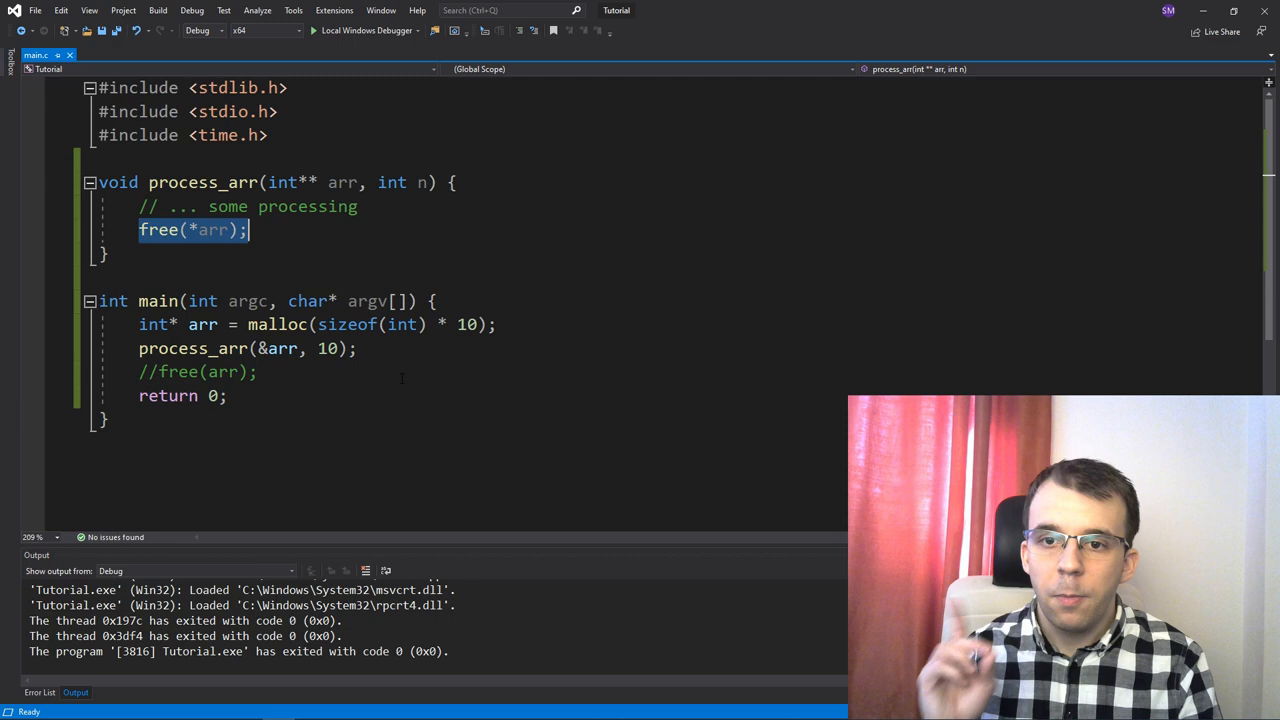
- Uncomment free(arr); in main so both main and process_arr free the array
left_click(160, 371)
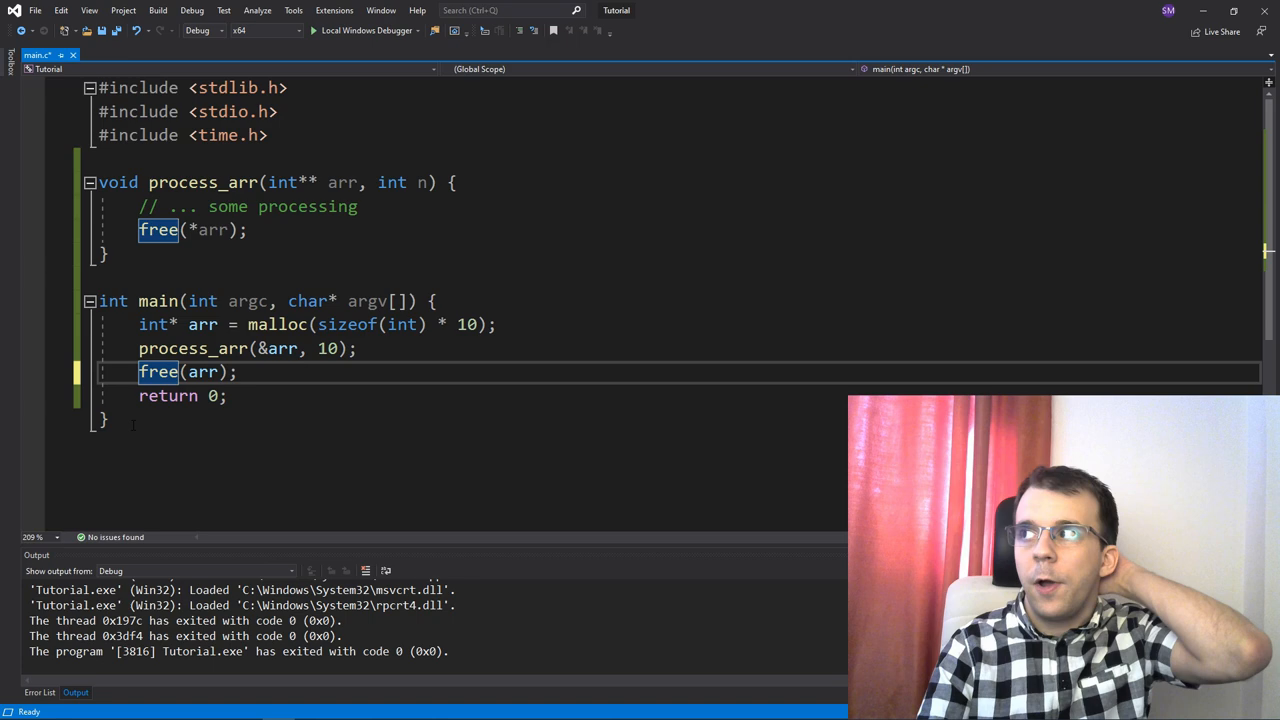
double_click(193, 348)
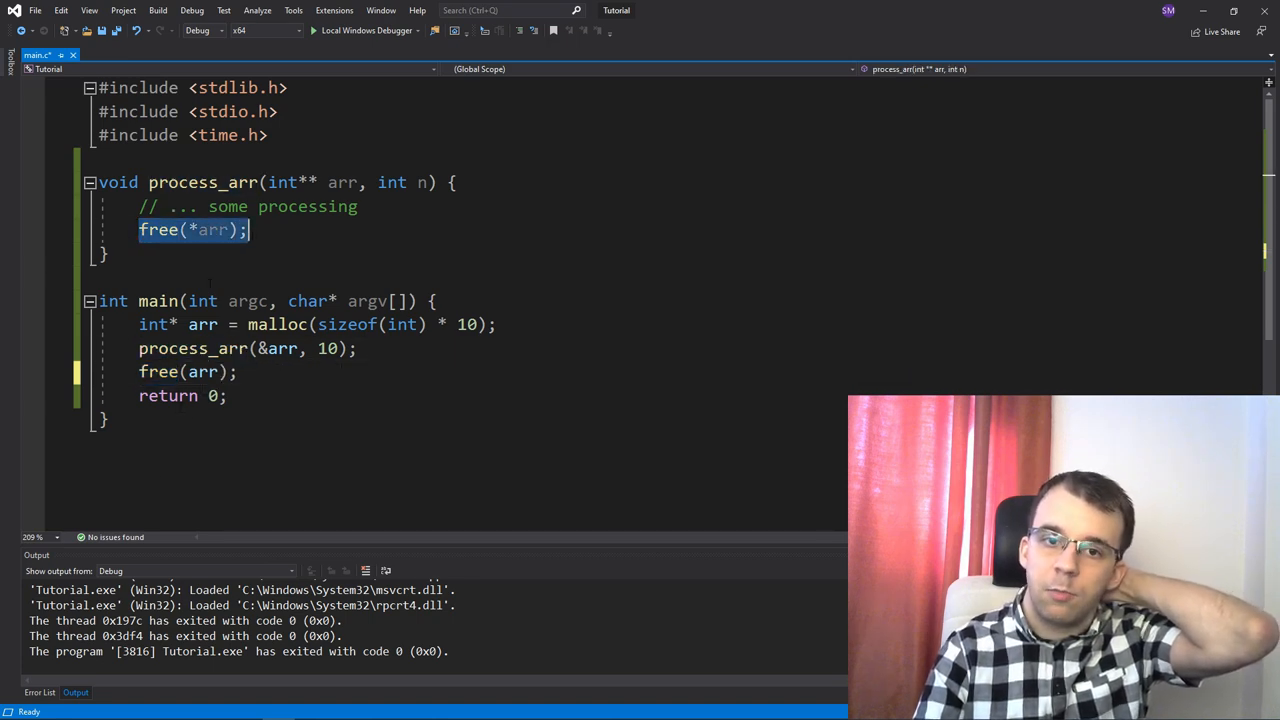
mouse_move(211, 230)
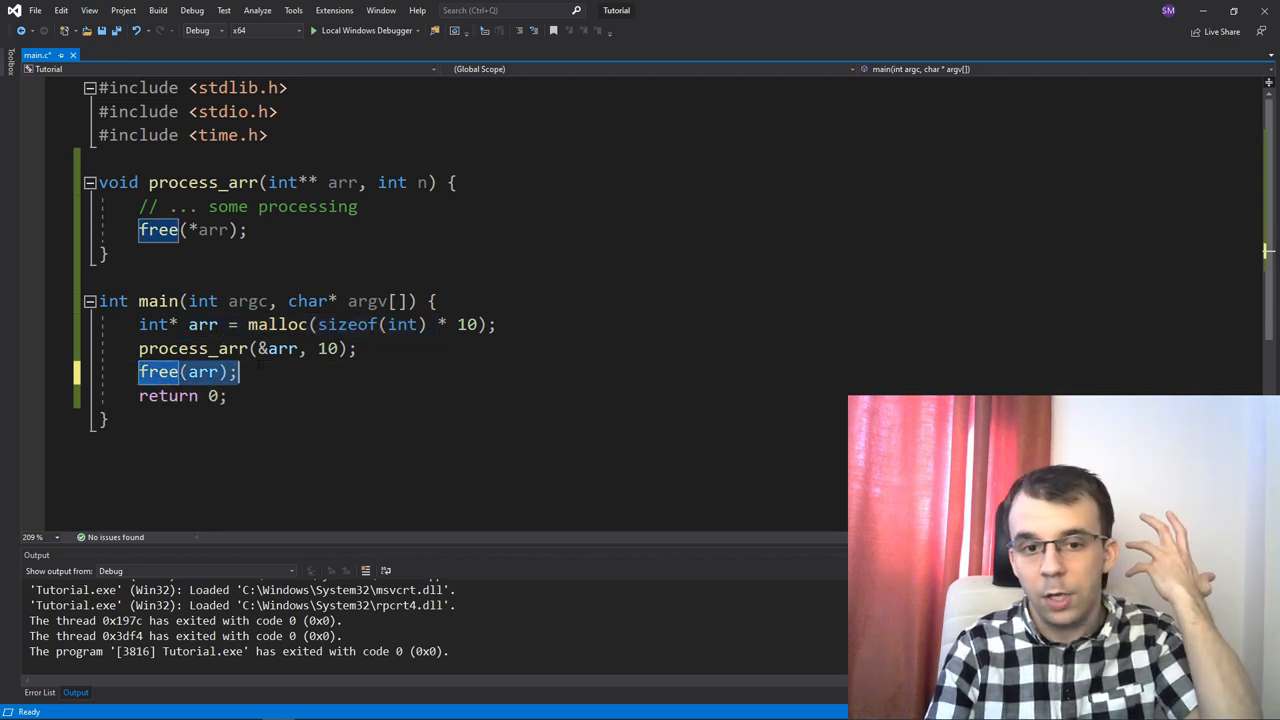
mouse_move(158, 230)
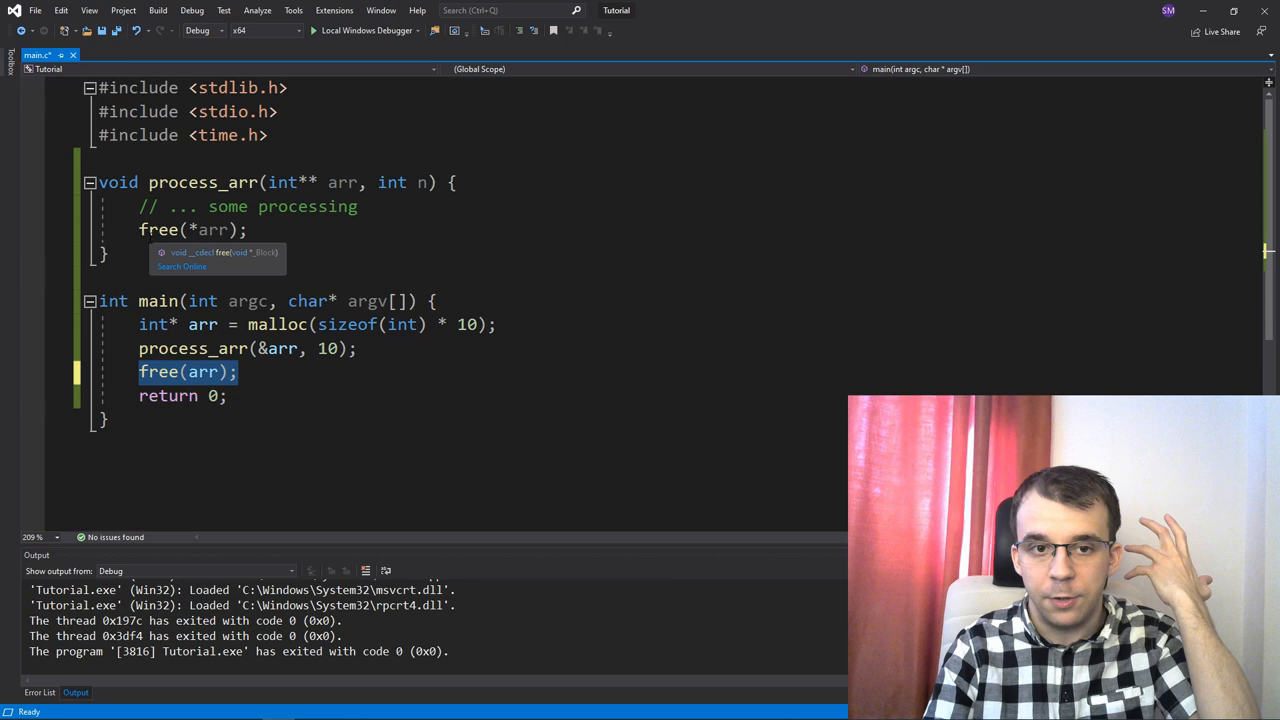
- Run the program and read the HEAP invalid address message in the Output window
left_click(200, 230)
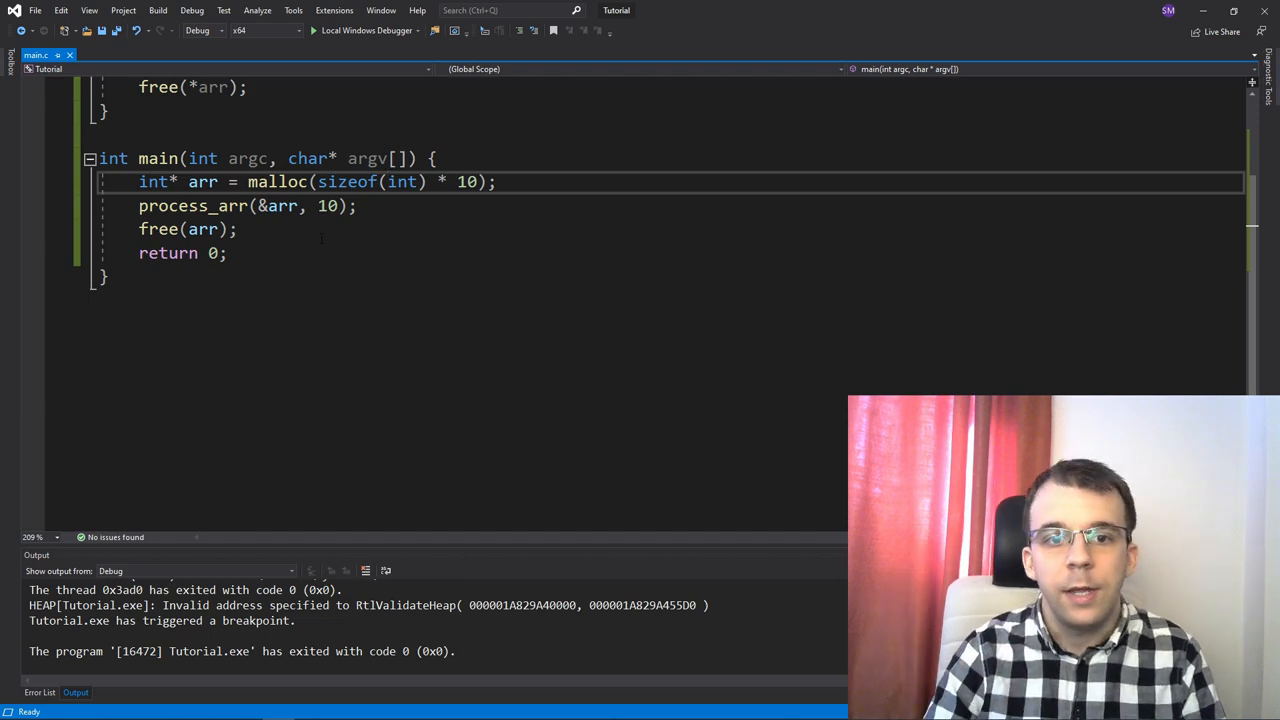
double_click(202, 181)
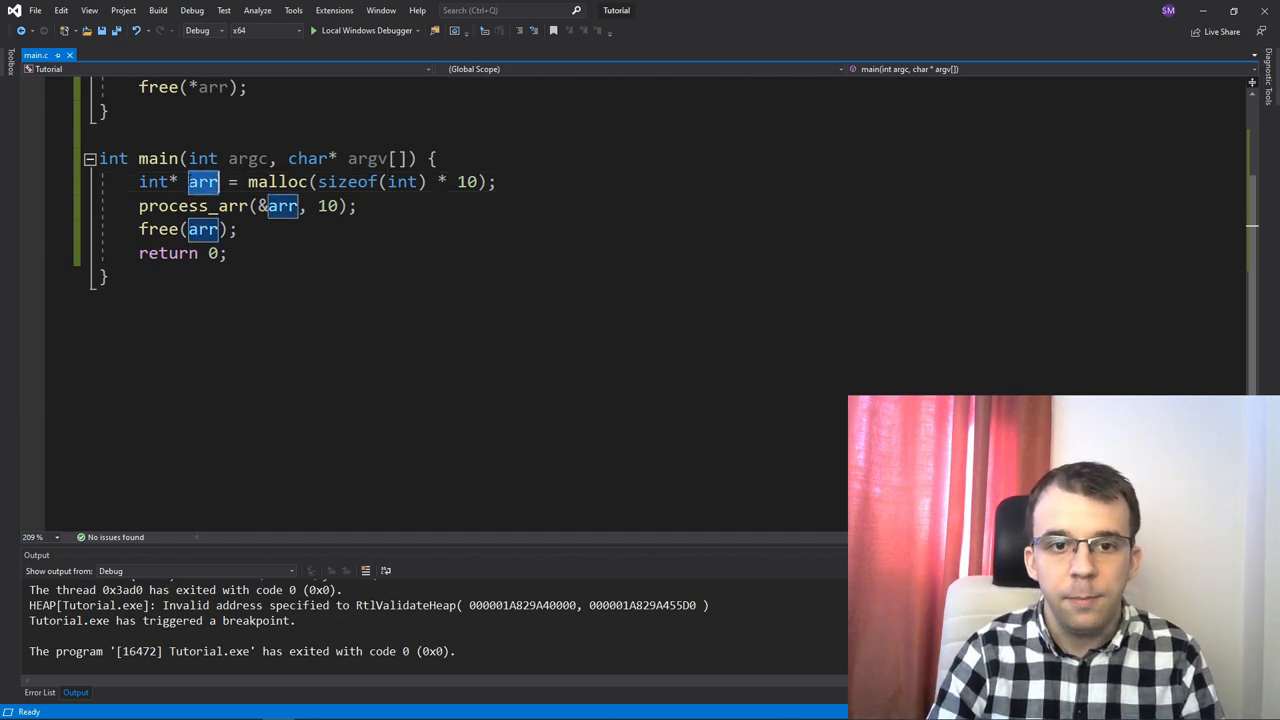
- Add a commented-out '*arr = NULL;' line after free(*arr) in process_arr
scroll("up", 3)
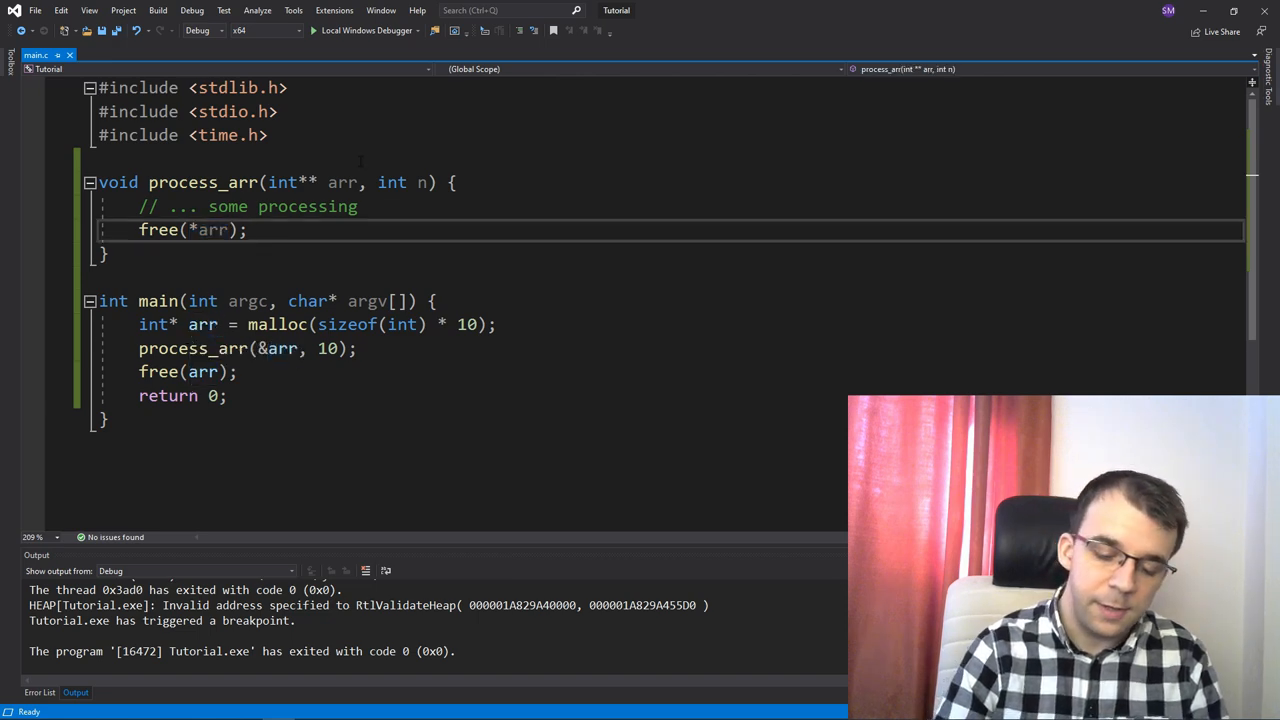
type("*arr ==")
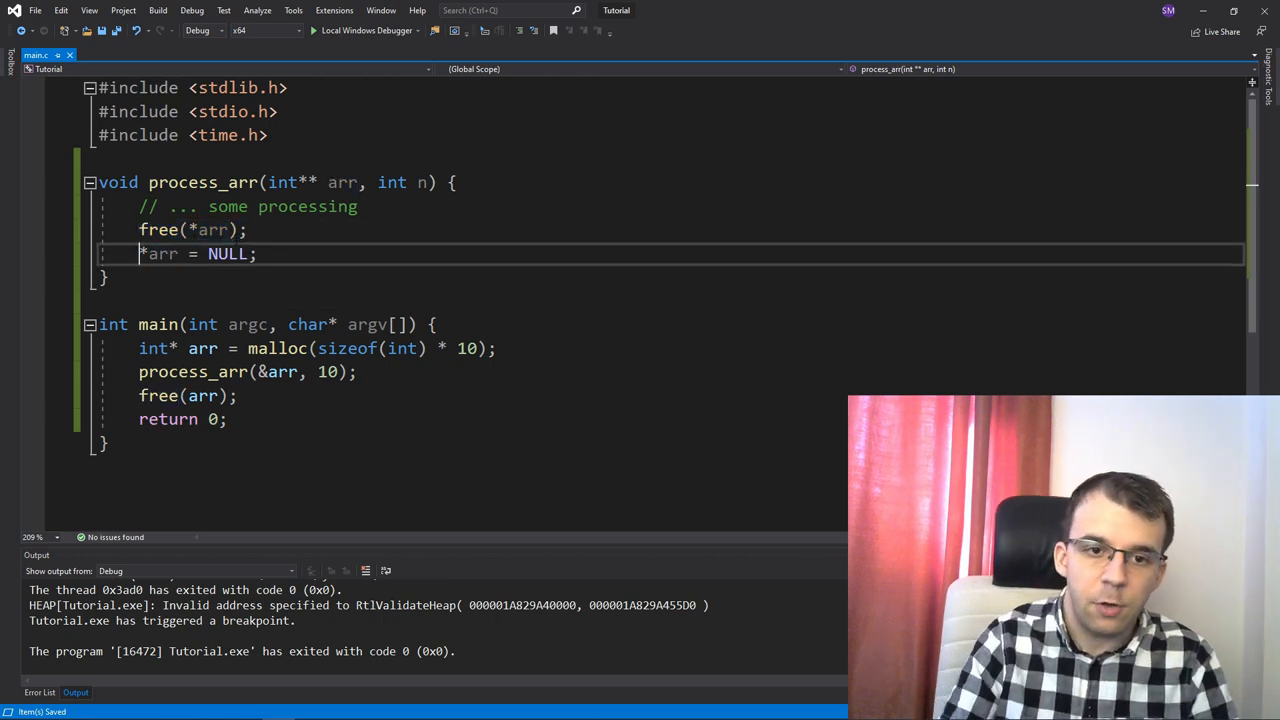
type("//")
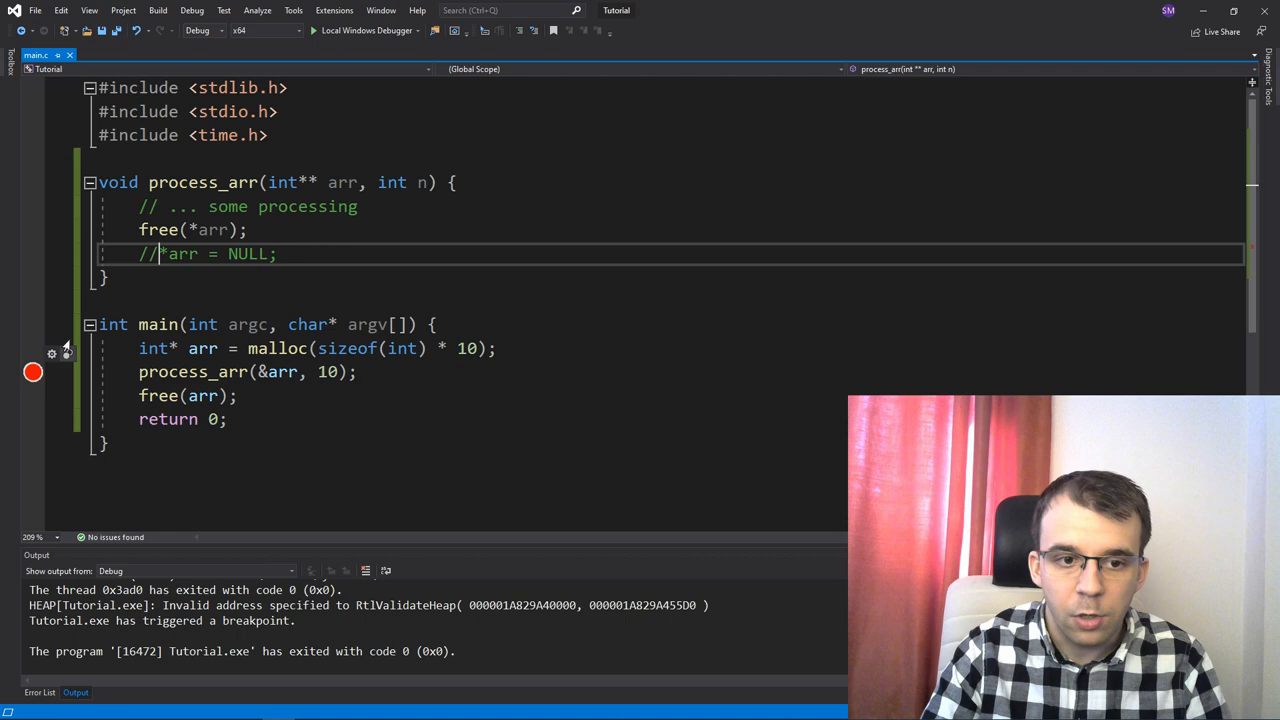
- Start the debugger and step over process_arr with F10, watching arr stay non-null
left_click(313, 30)
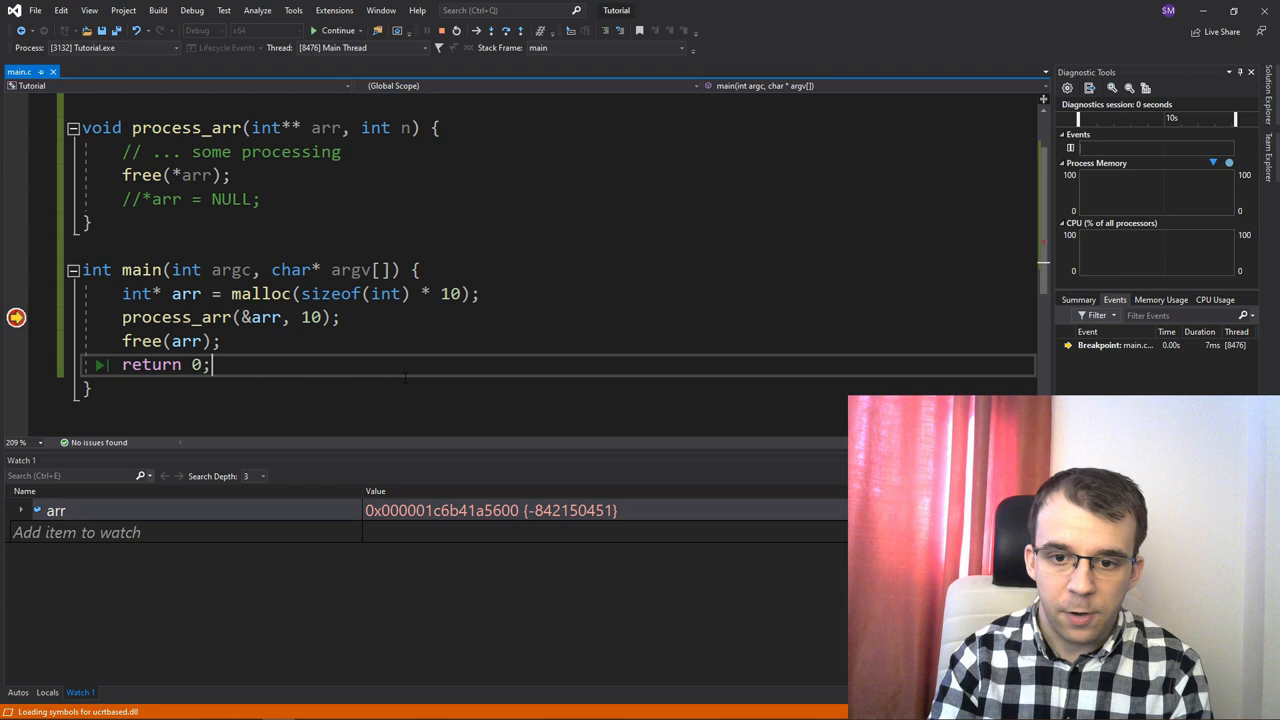
key("F10")
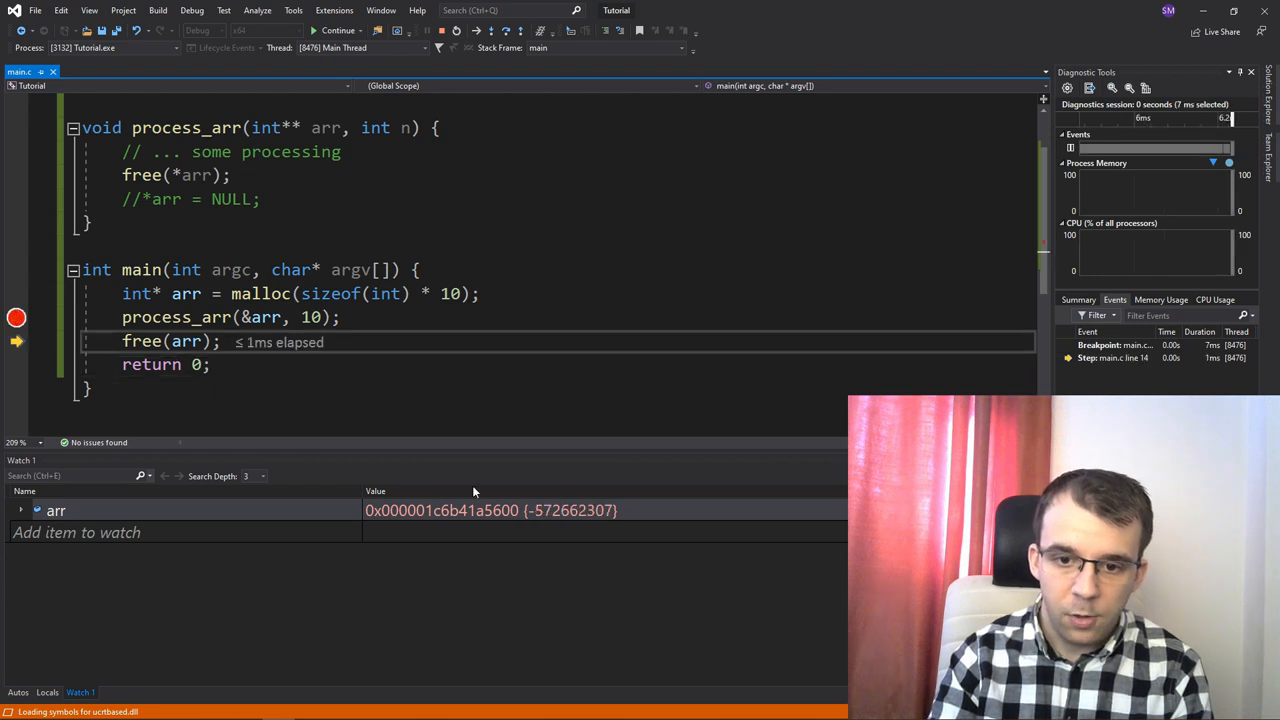
mouse_move(540, 524)
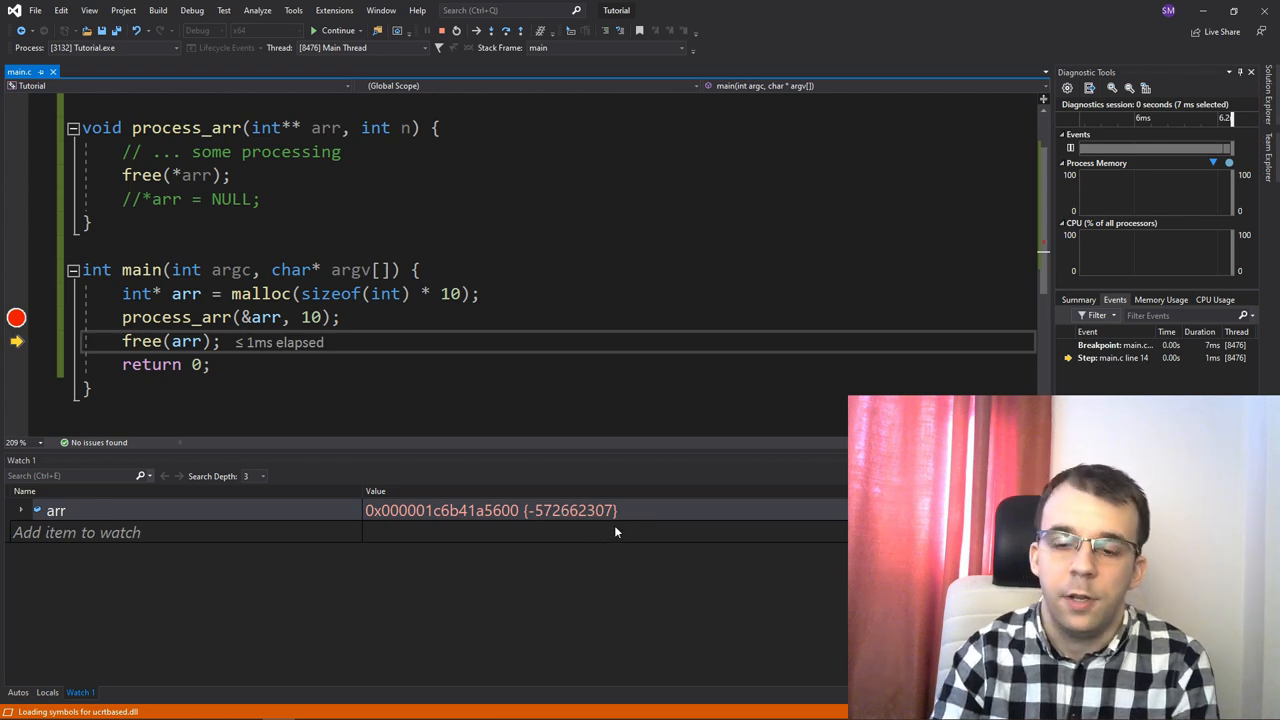
mouse_move(423, 523)
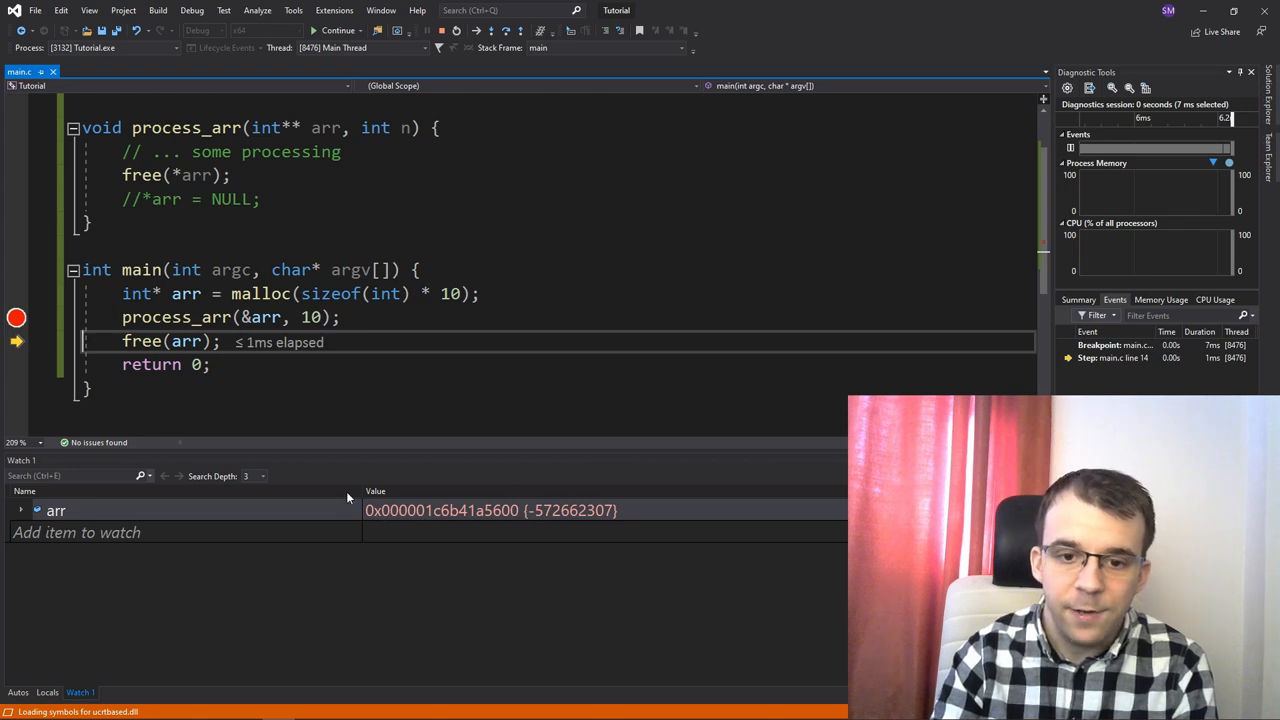
mouse_move(531, 470)
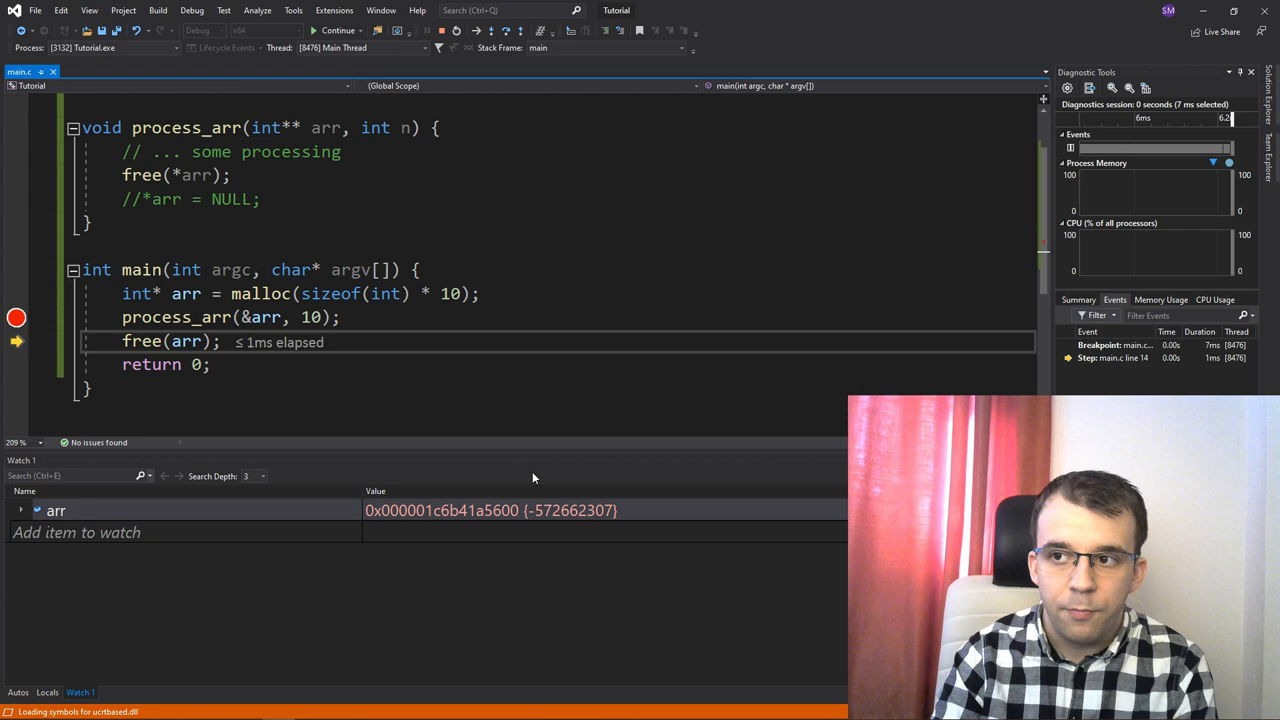
mouse_move(419, 530)
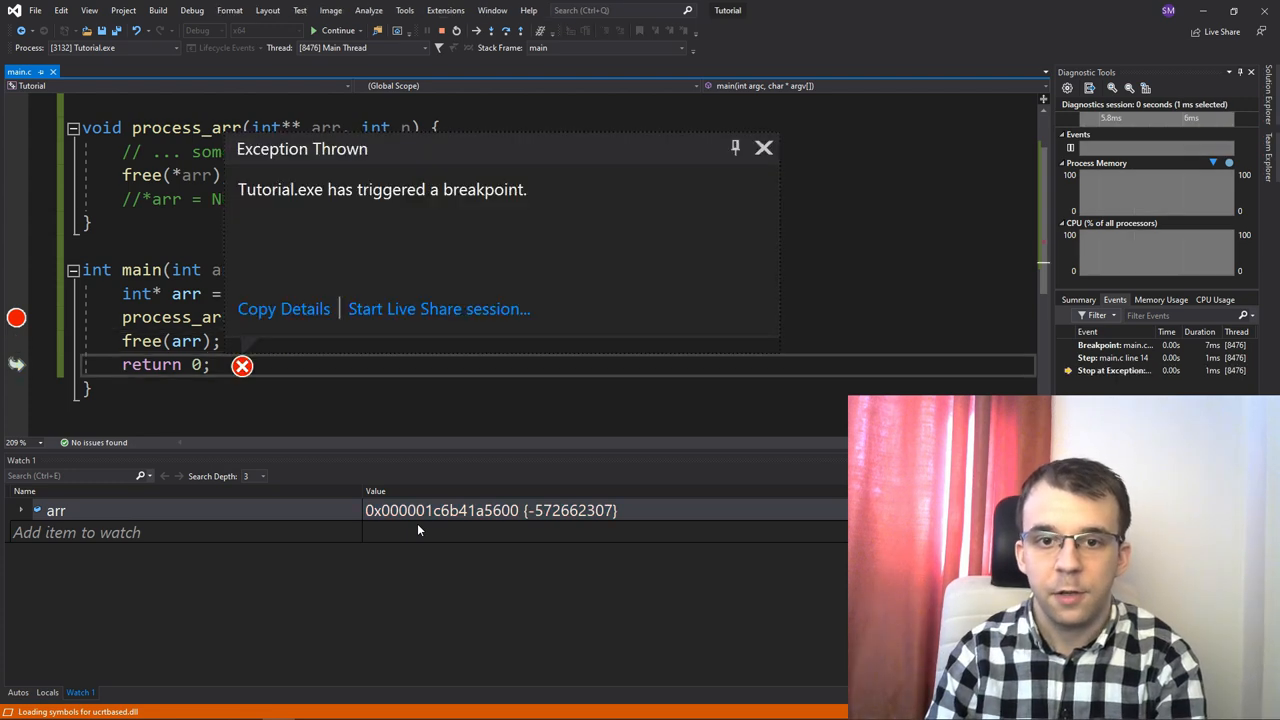
- Stop debugging, uncomment '*arr = NULL;', remove the breakpoint, and rerun for exit code 0
left_click(763, 148)
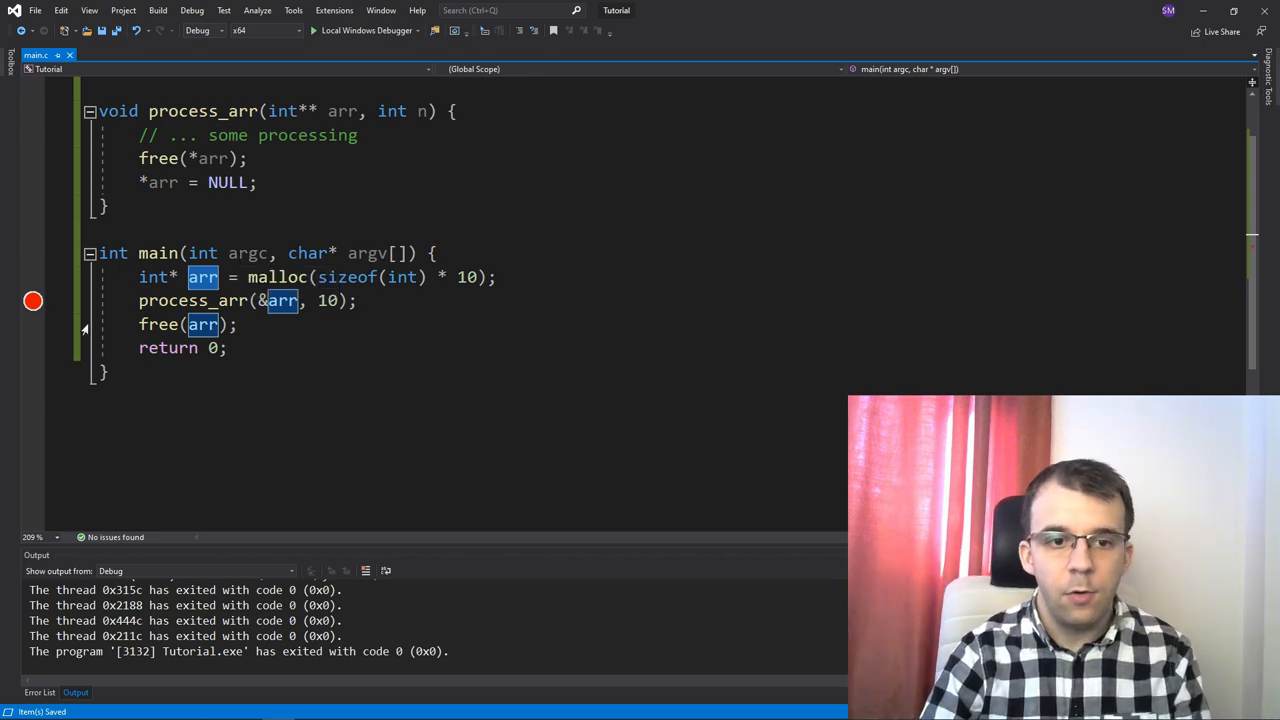
left_click(313, 30)
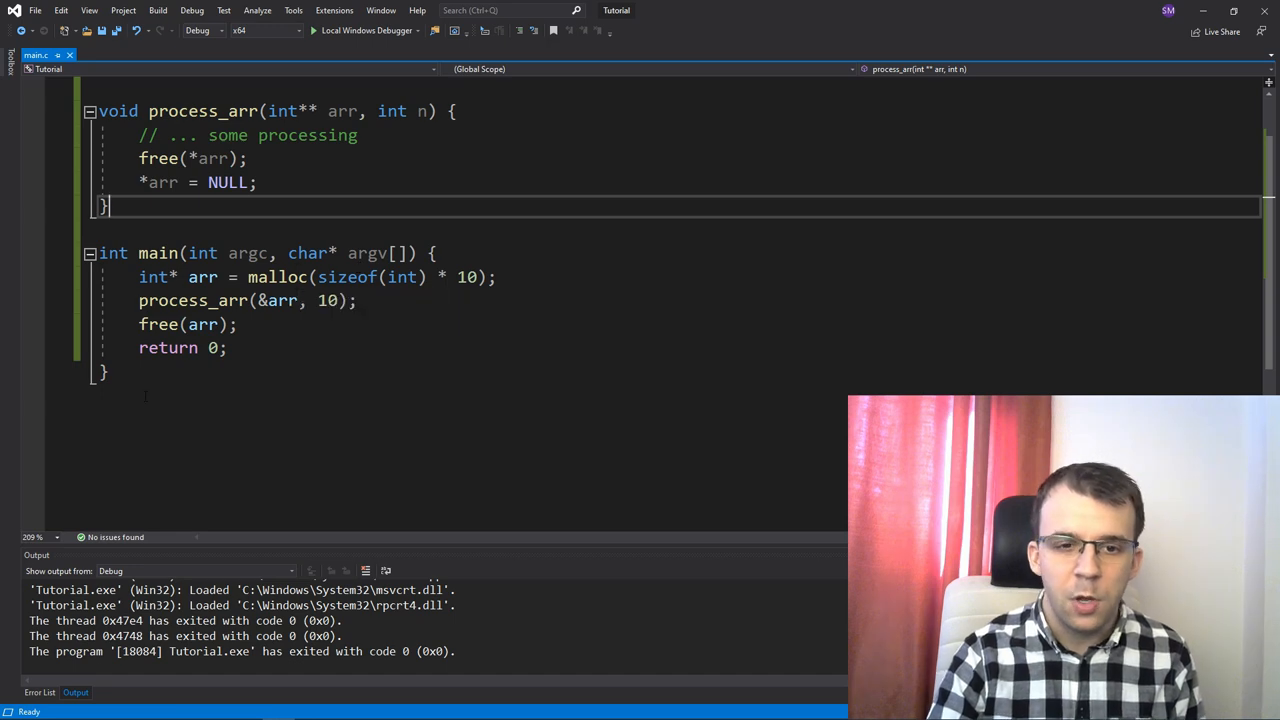
double_click(160, 183)
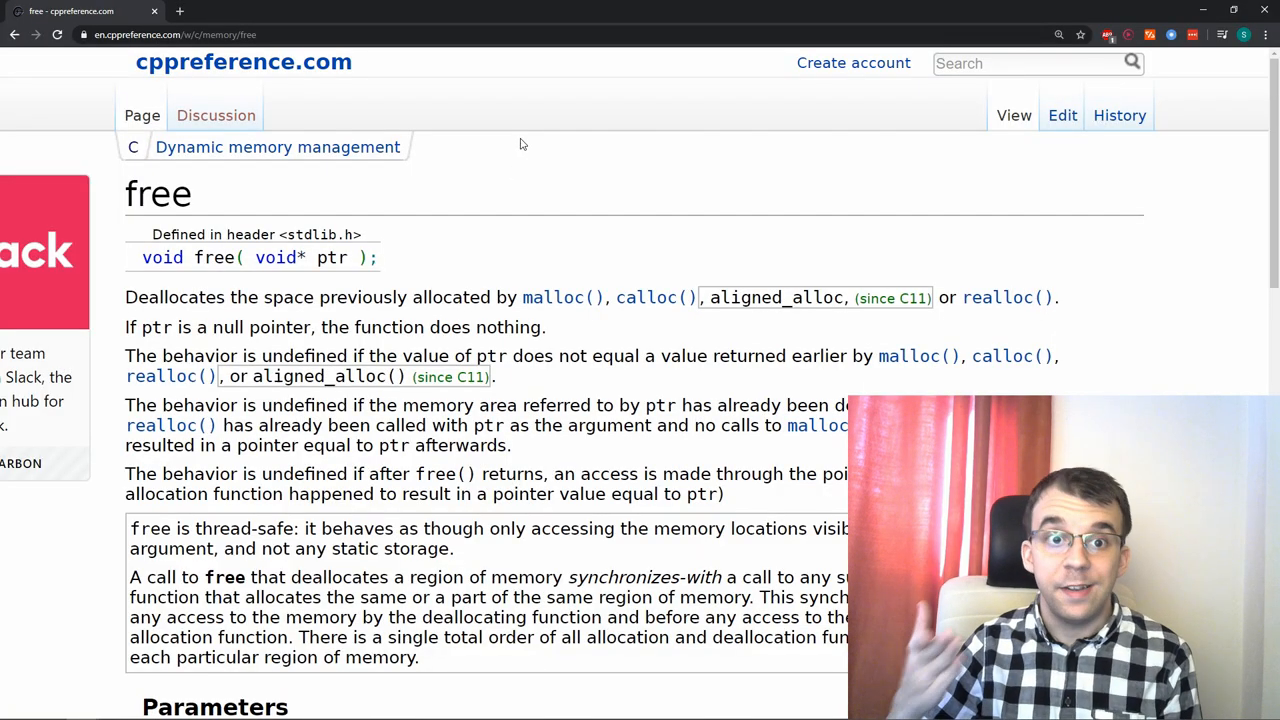
mouse_move(119, 351)
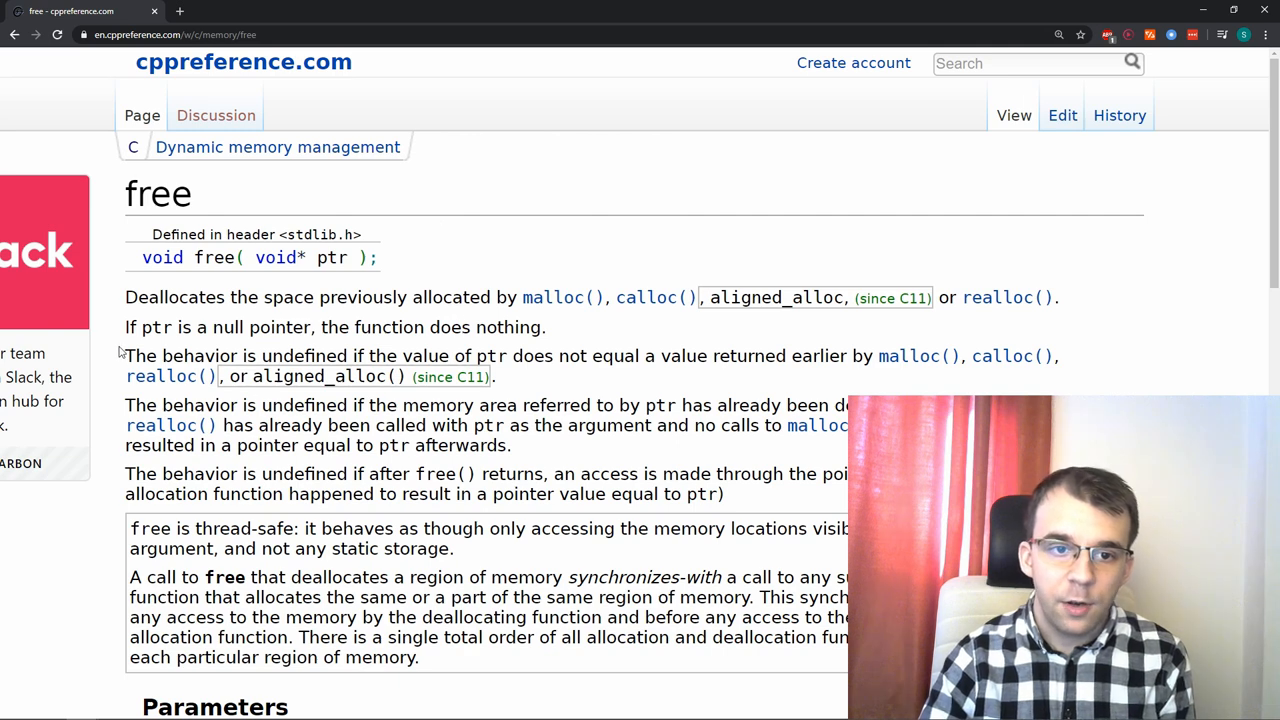
- Highlight 'If ptr is a null pointer, the function does nothing' and the ptr parameter
left_click_drag(125, 327, 270, 327)
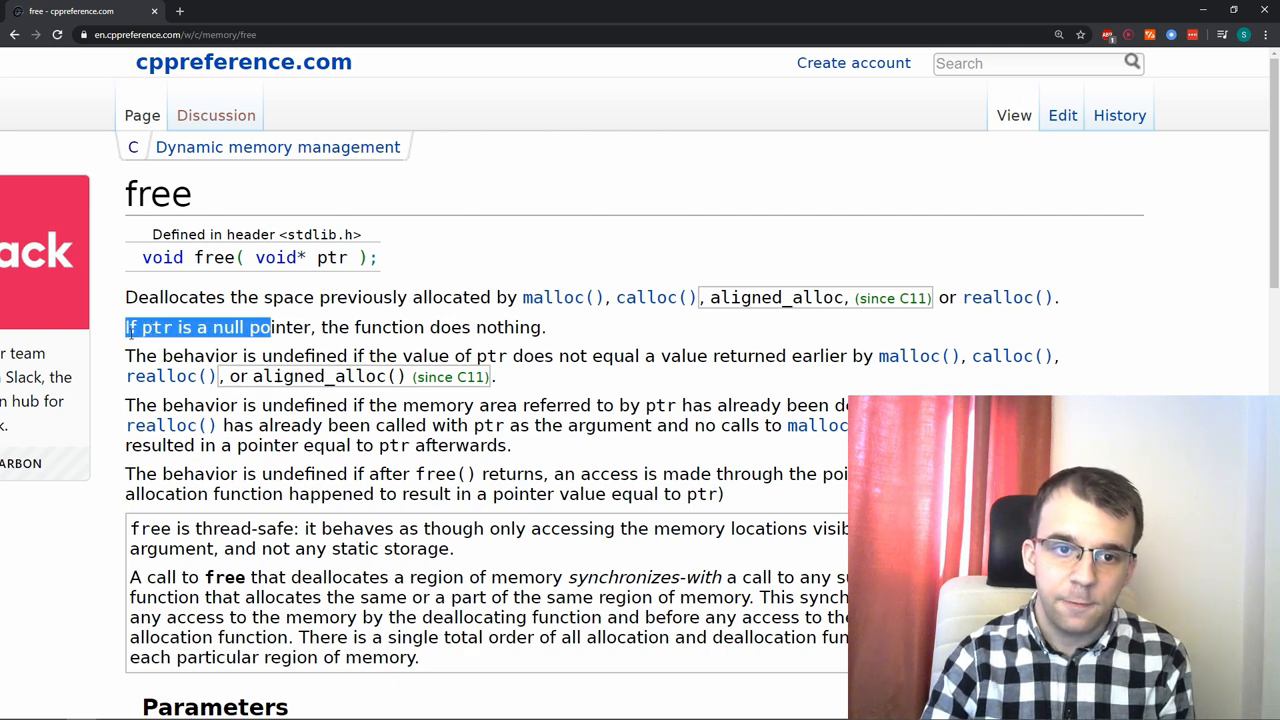
double_click(333, 258)
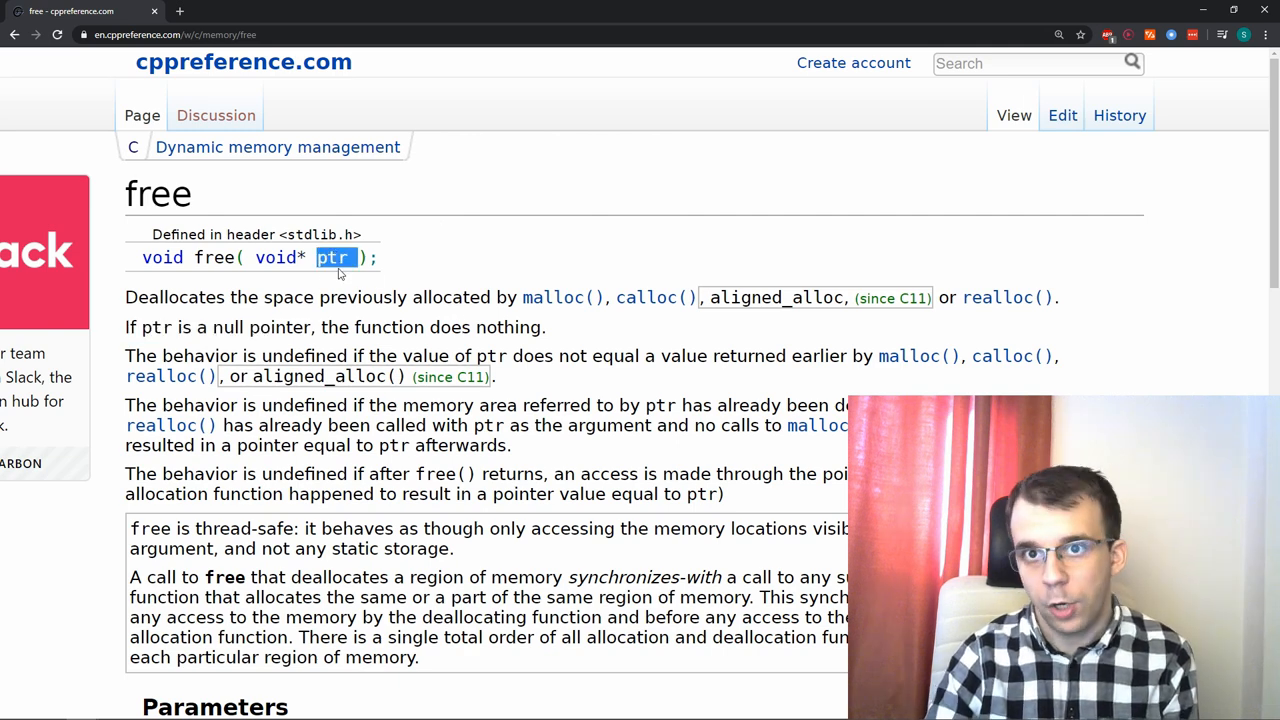
double_click(261, 327)
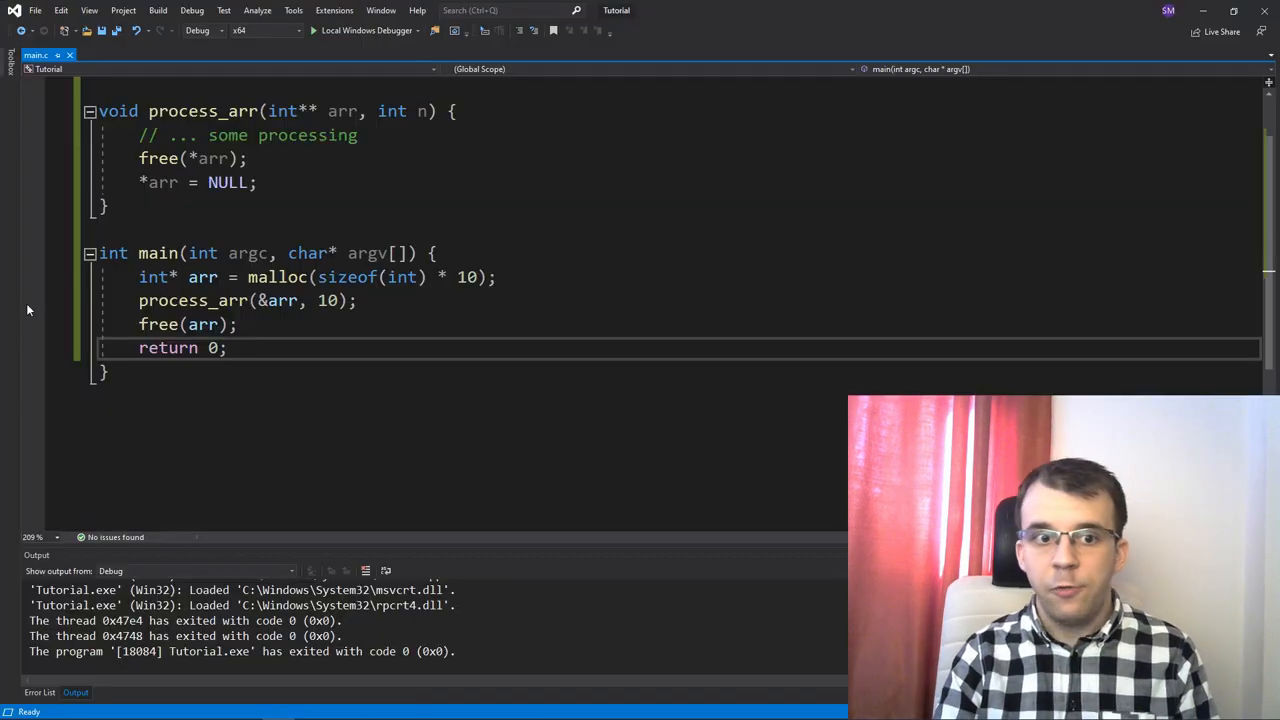
left_click(313, 30)
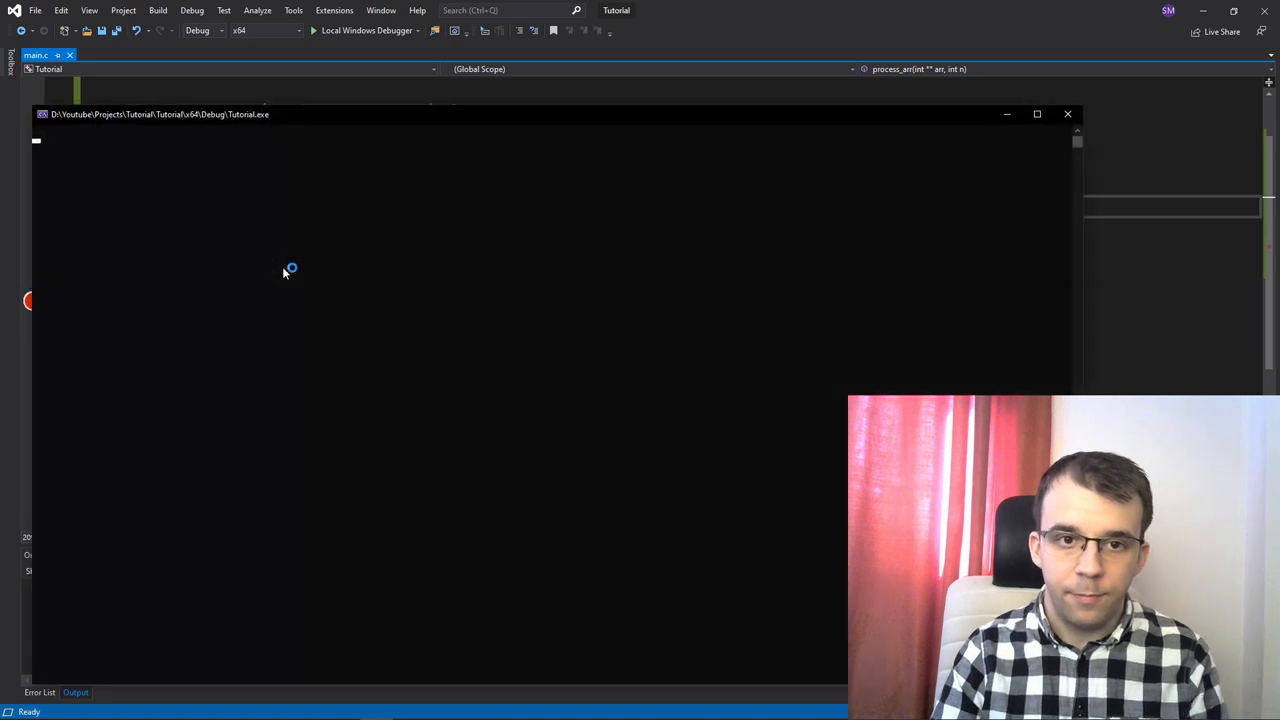
left_click(313, 30)
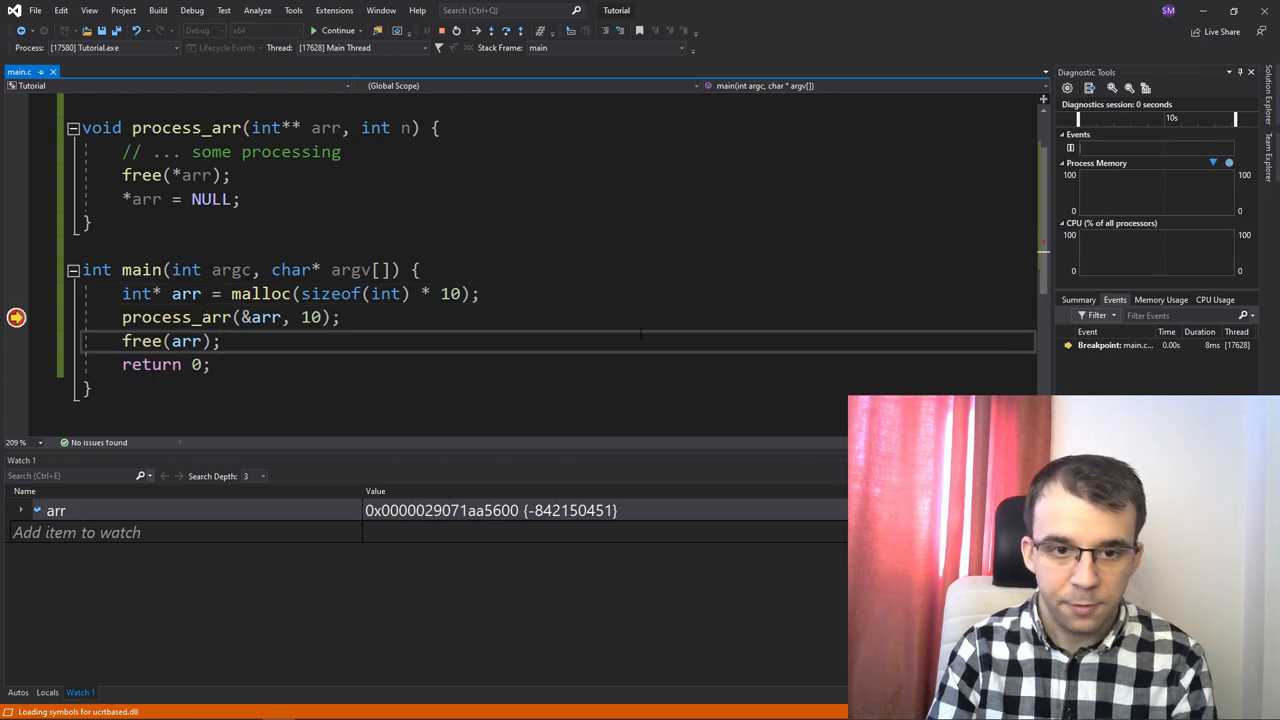
key("F10")
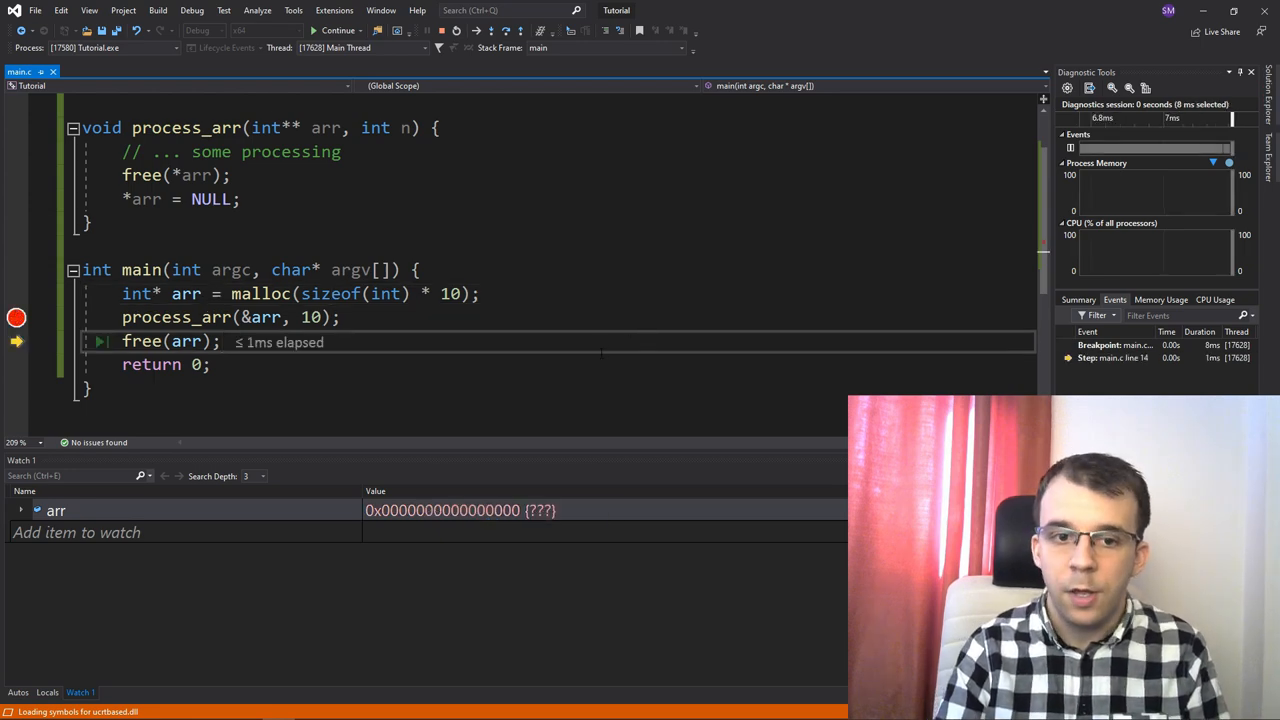
key("F10")
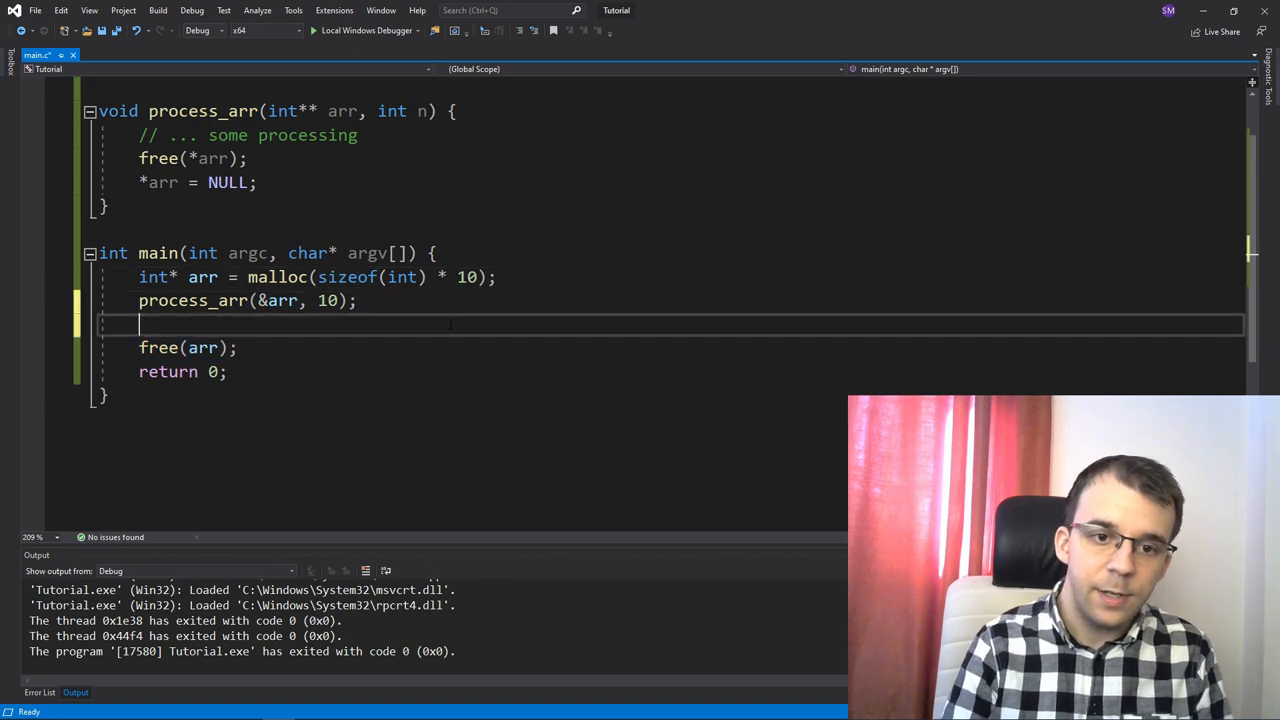
- Draft and remove an 'if (arr == NULL) ...' line, then start a new line after process_arr(&arr, 10);
type("if (arr == N")
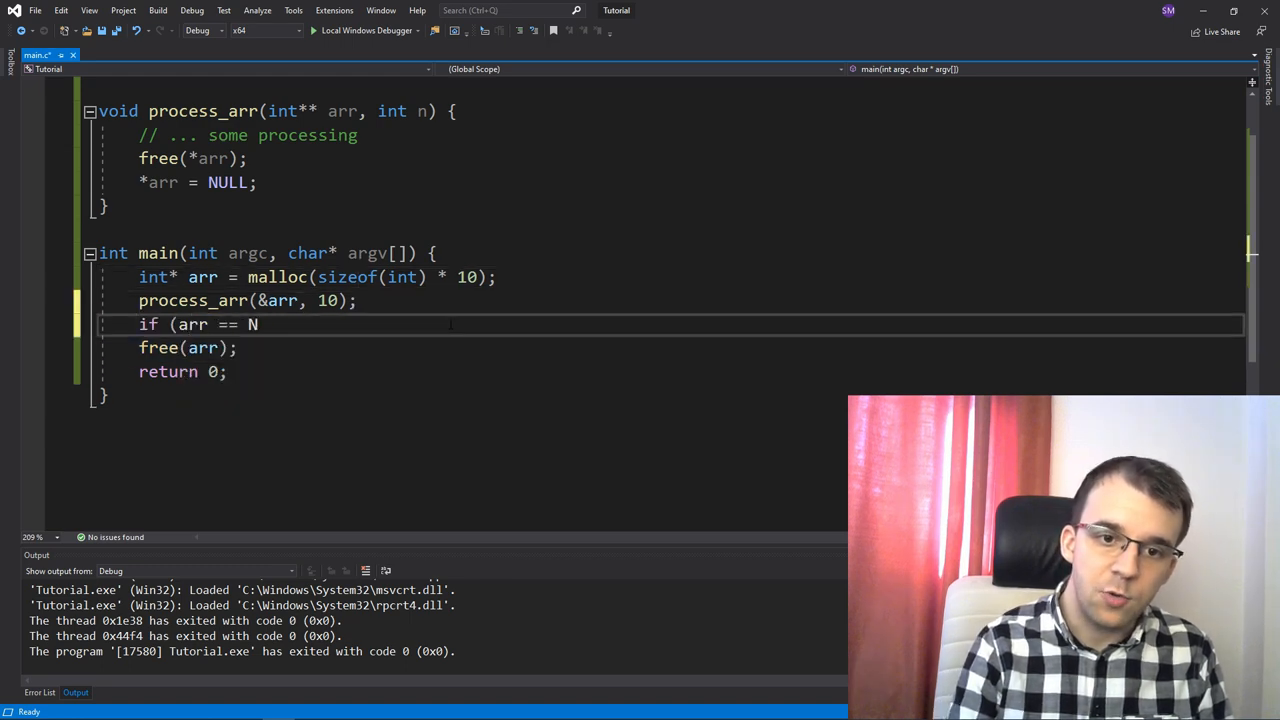
type("ULL) ...")
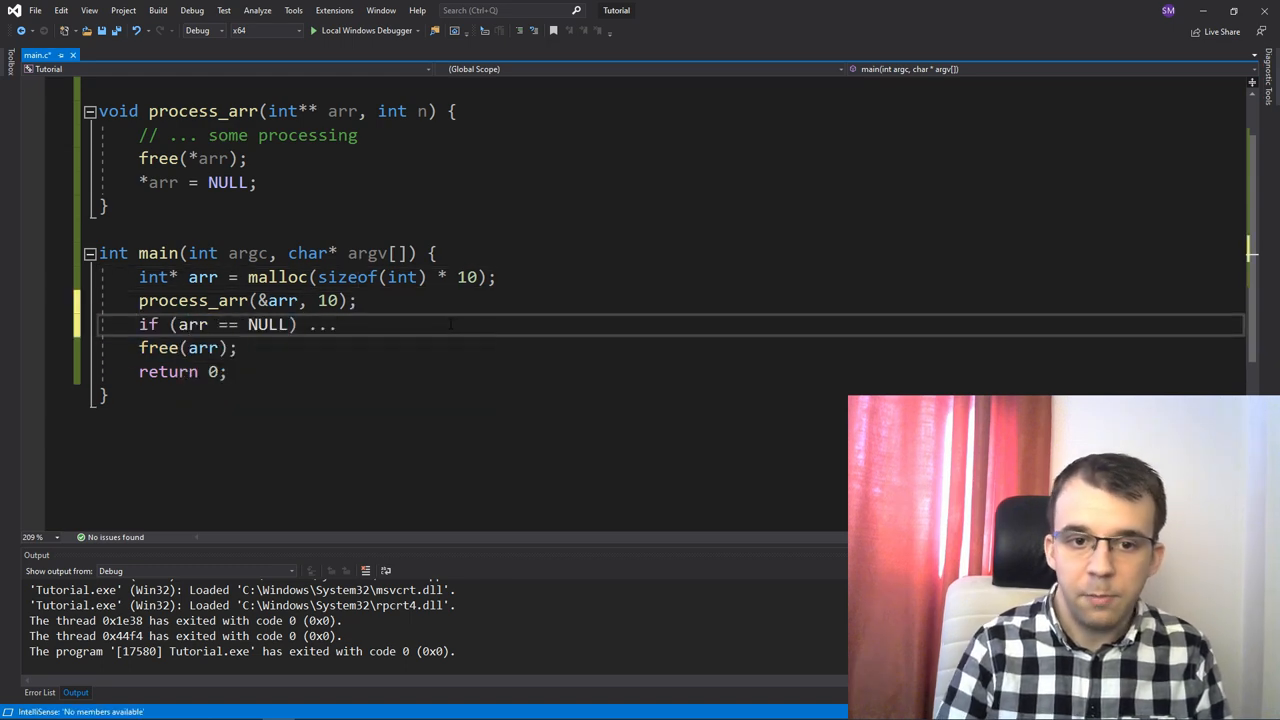
double_click(192, 300)
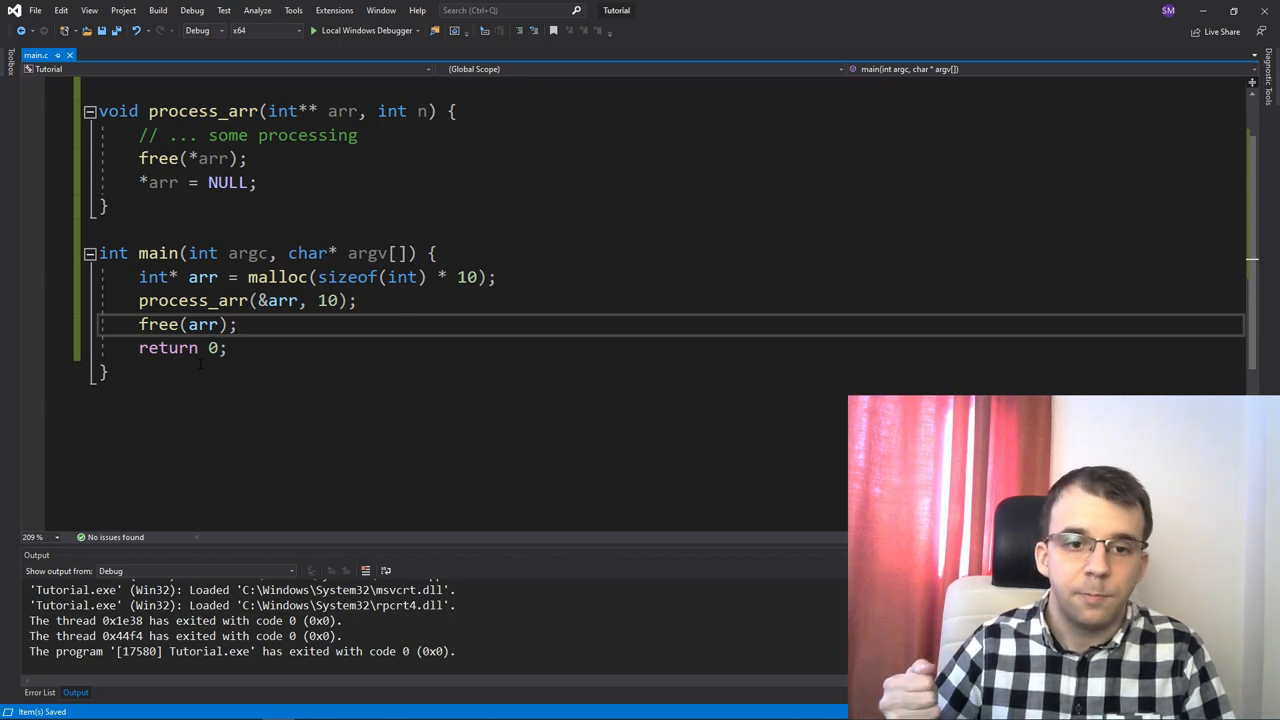
left_click(237, 324)
type("if")
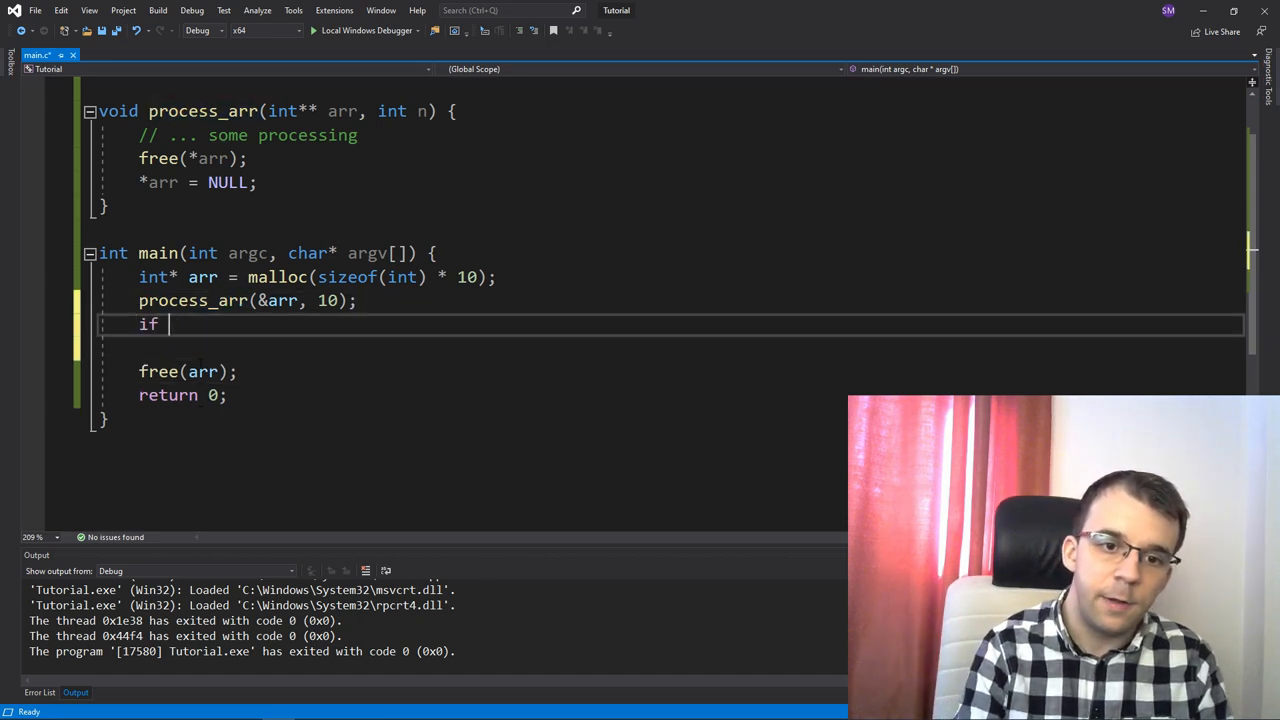
- Complete the 'if (arr == NULL)' block with the comment '// .. arr has been freed'
type("(arr == n")
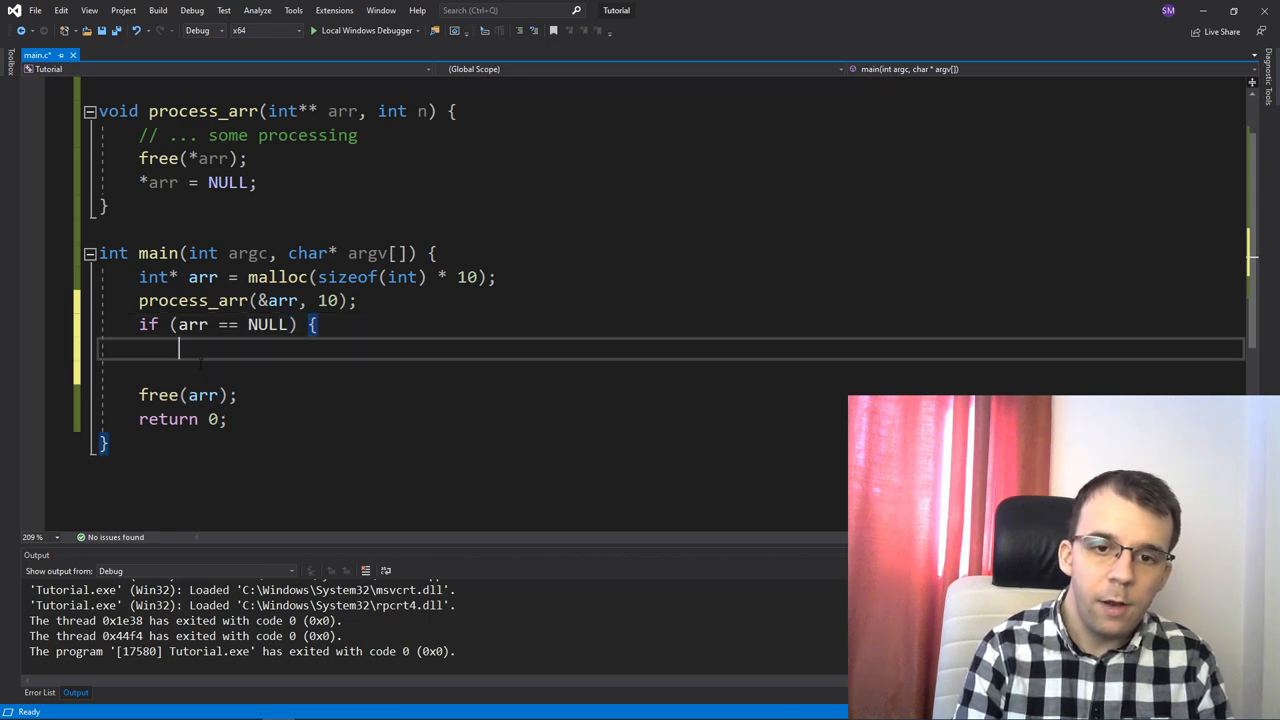
type("// ..")
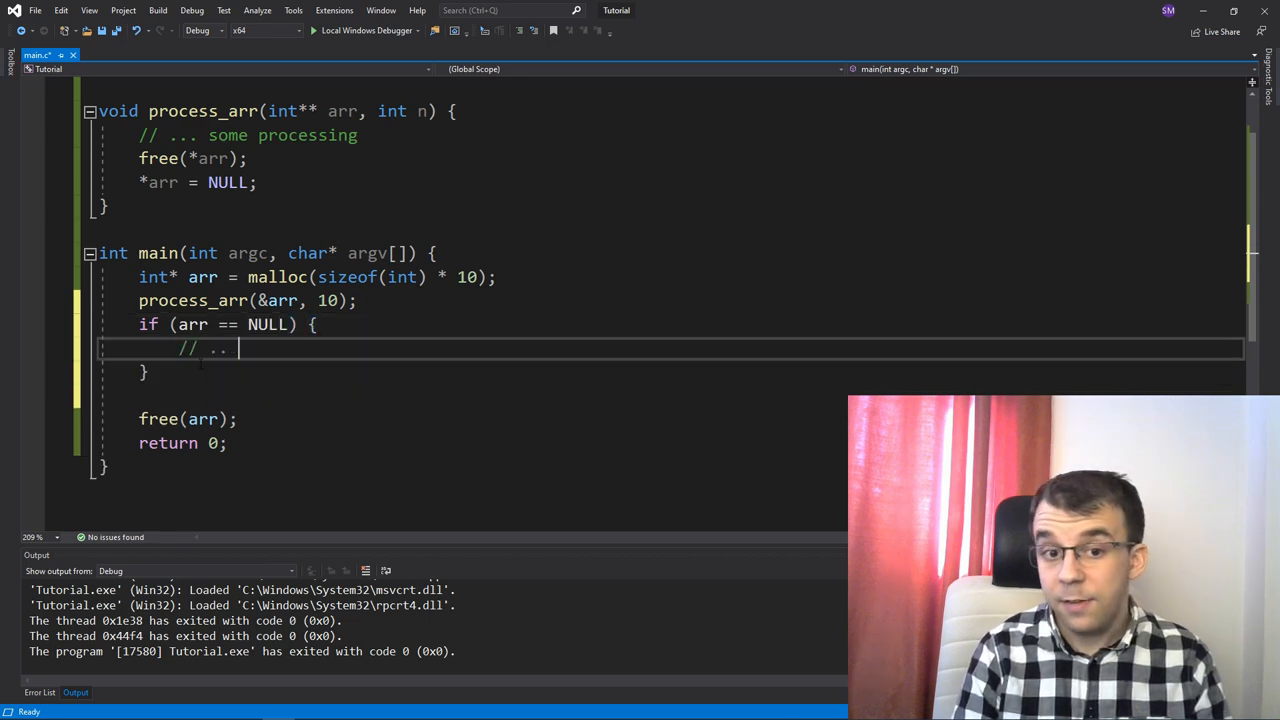
type("arr has be")
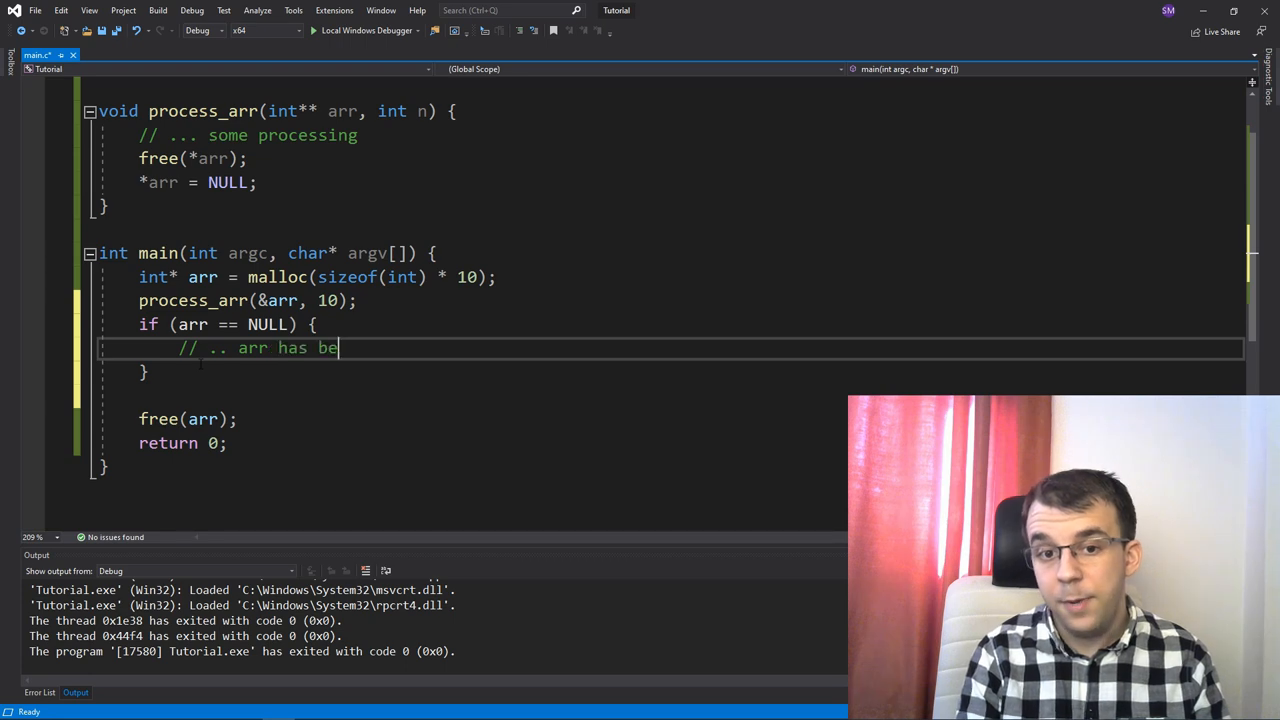
type("en freed")
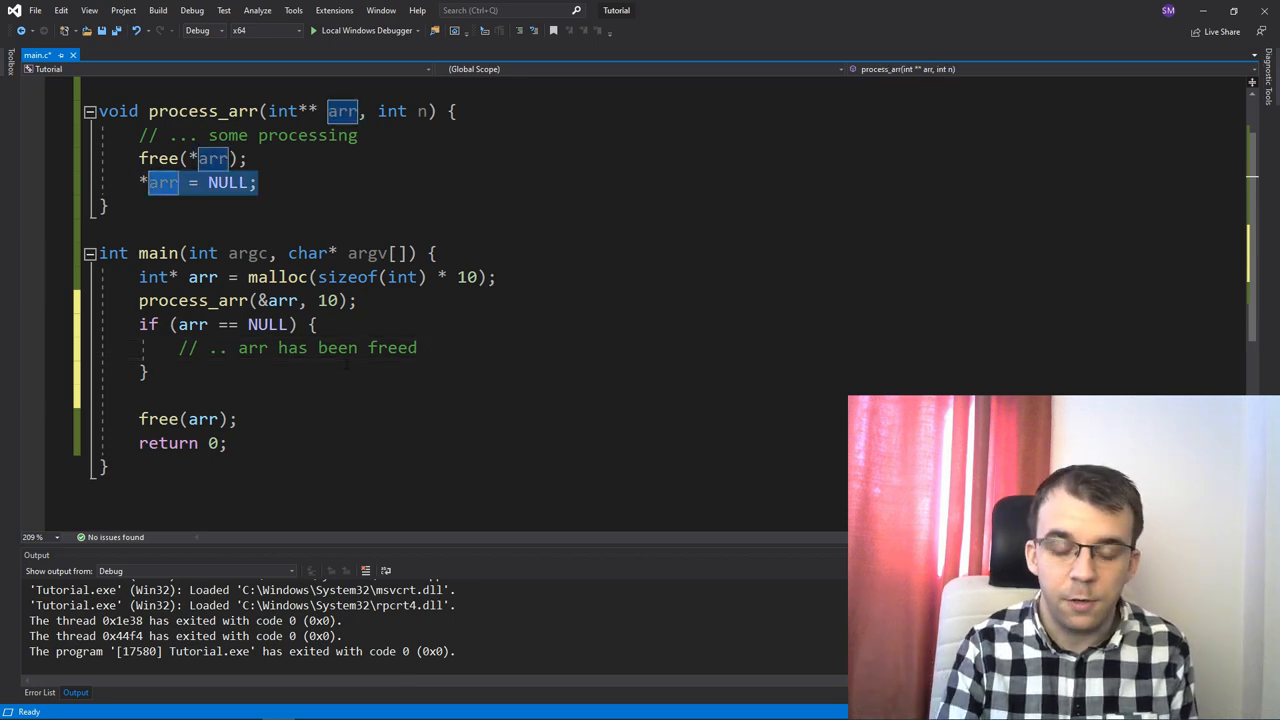
- Add 'arr = NULL' on the line after free(arr); in main
left_click(200, 418)
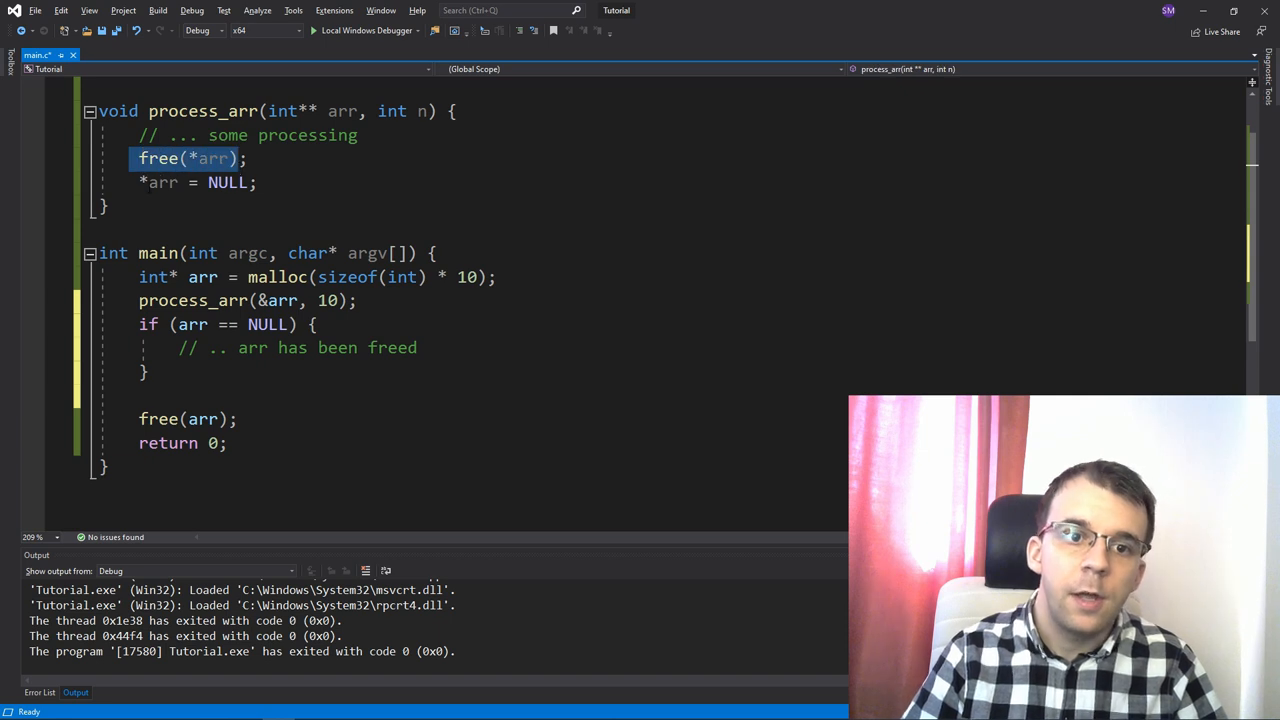
left_click(158, 419)
type("arr =")
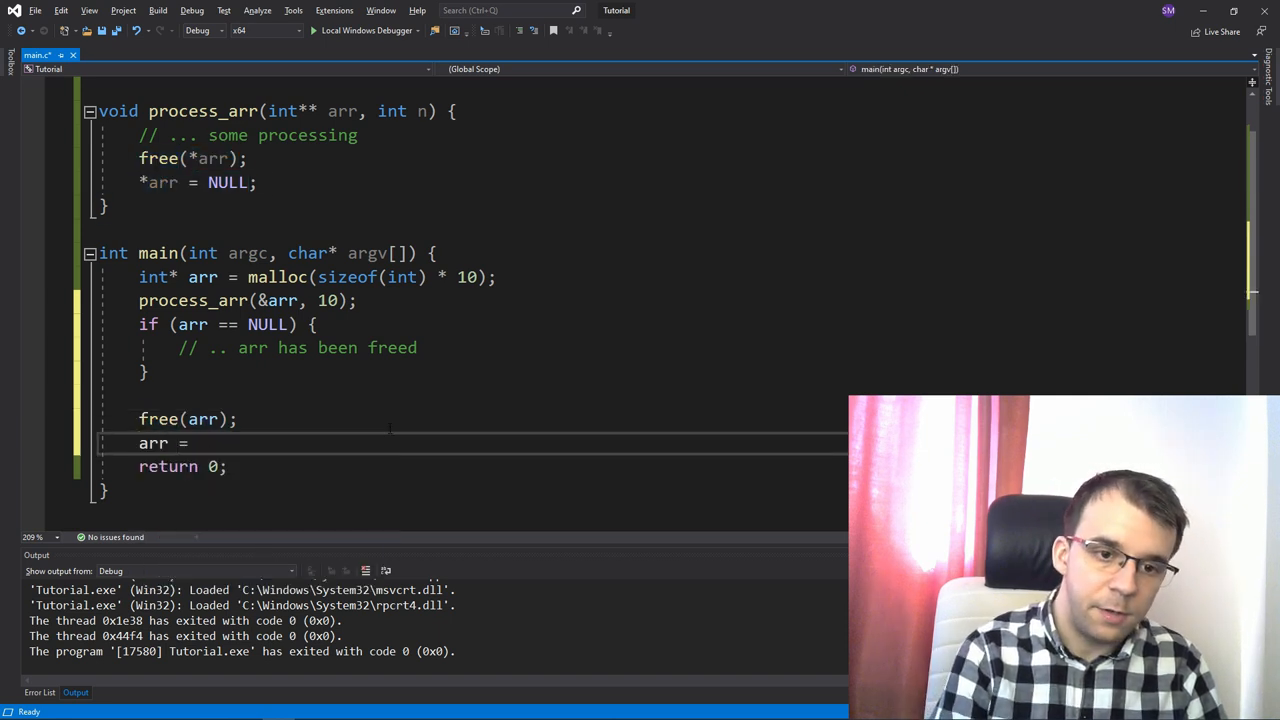
type("NULL")
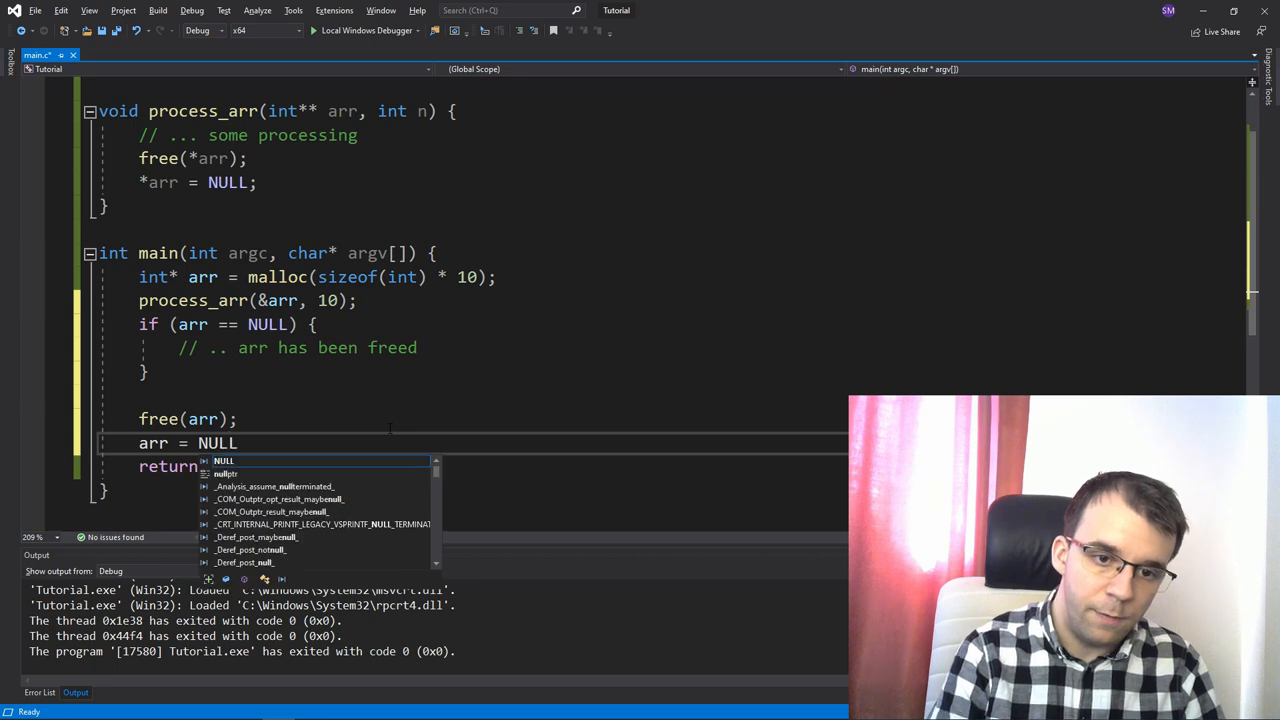